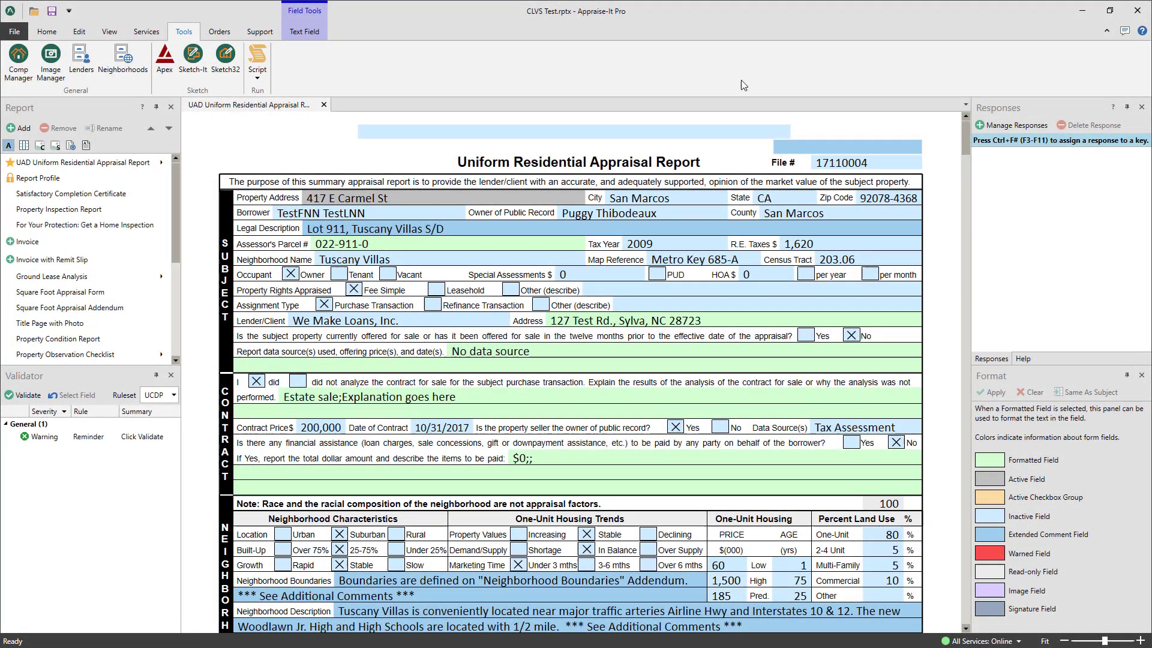
Step: Close the CLVS Test report from the Home tab, bringing up the save prompt
left_click(46, 32)
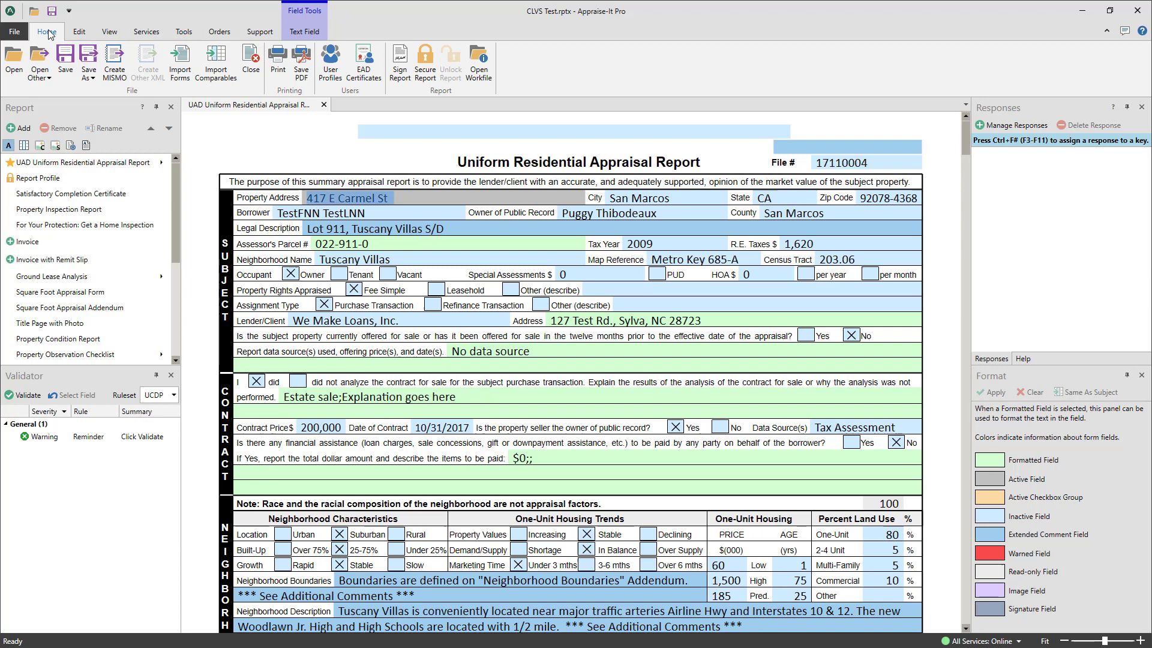
mouse_move(65, 59)
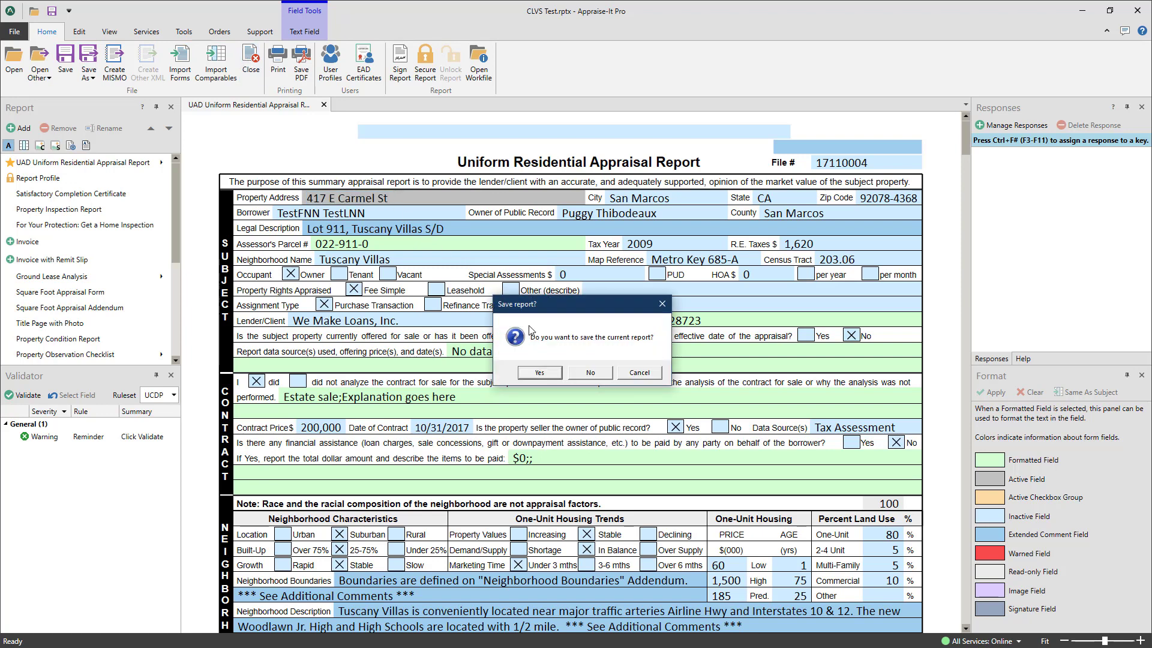
Step: Discard CLVS Test without saving and create a new UAD Uniform Residential Appraisal Report
left_click(589, 373)
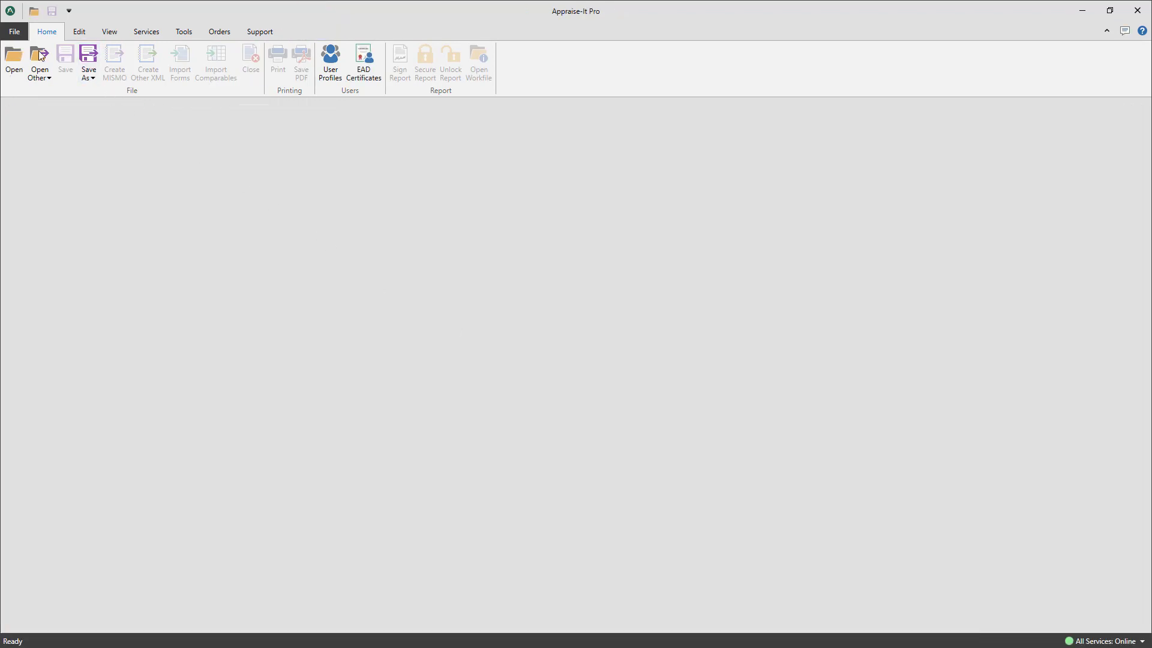
left_click(14, 31)
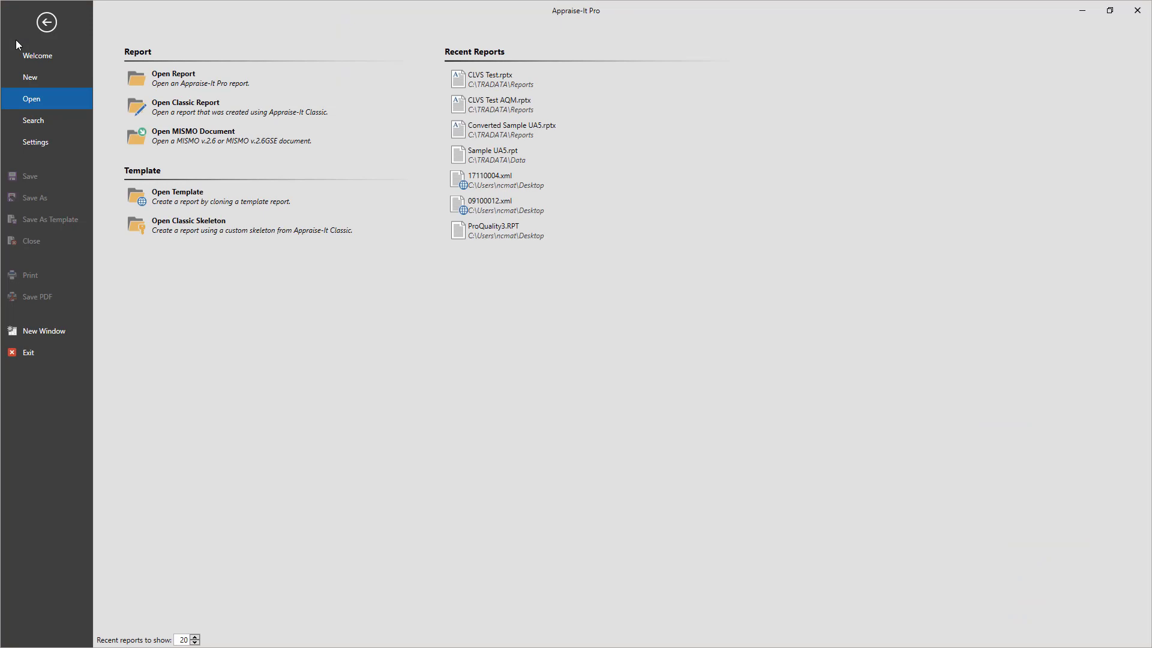
left_click(30, 78)
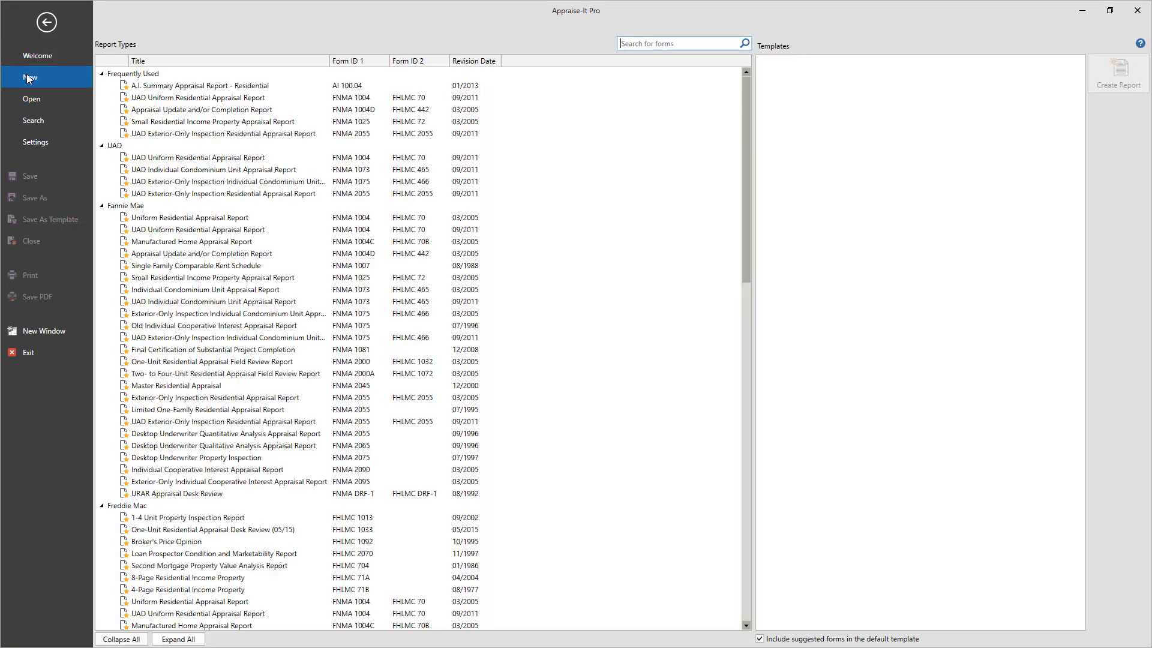
left_click(199, 98)
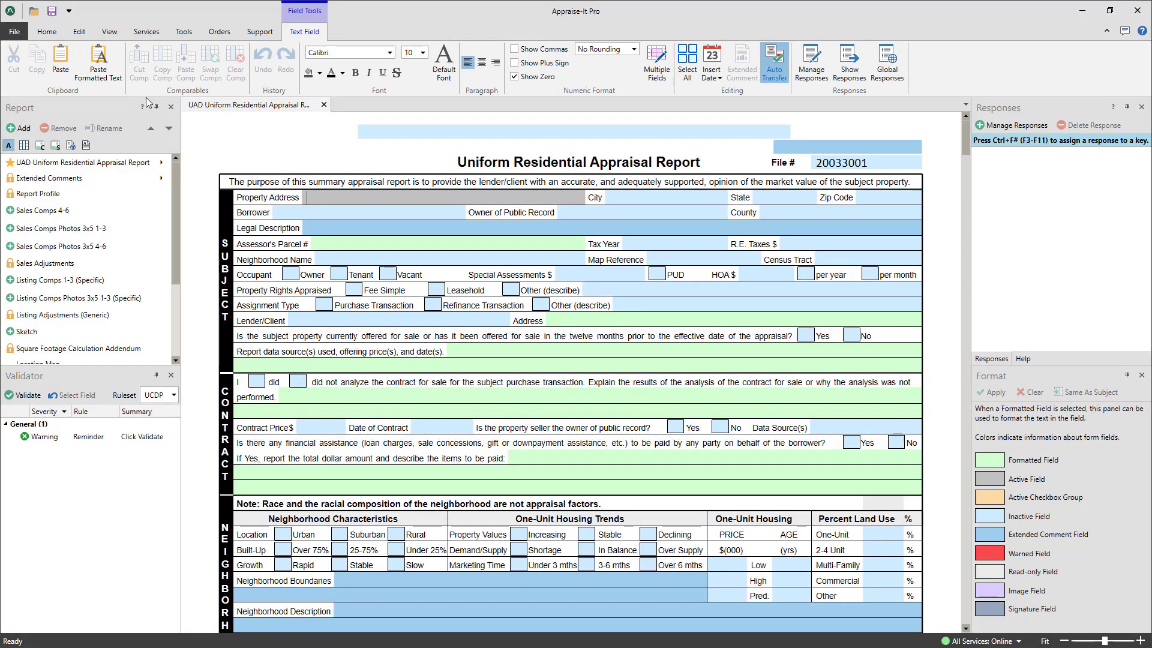
left_click(183, 32)
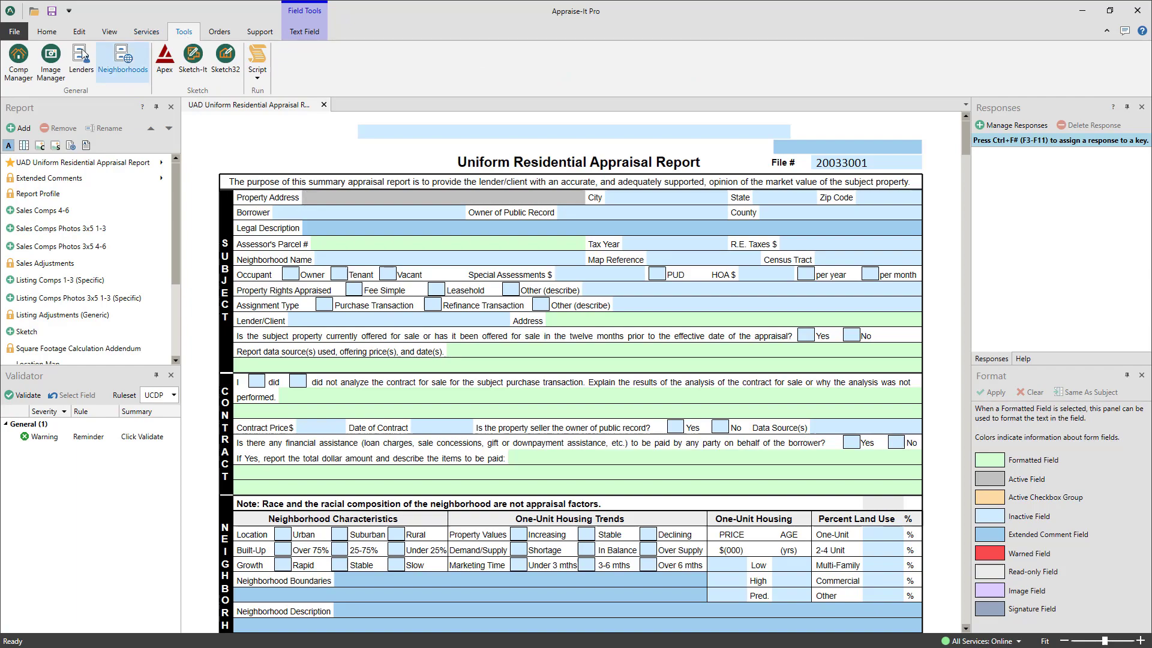
Step: Open Comp Manager and leave the Street Address match rule set to Contains
left_click(18, 59)
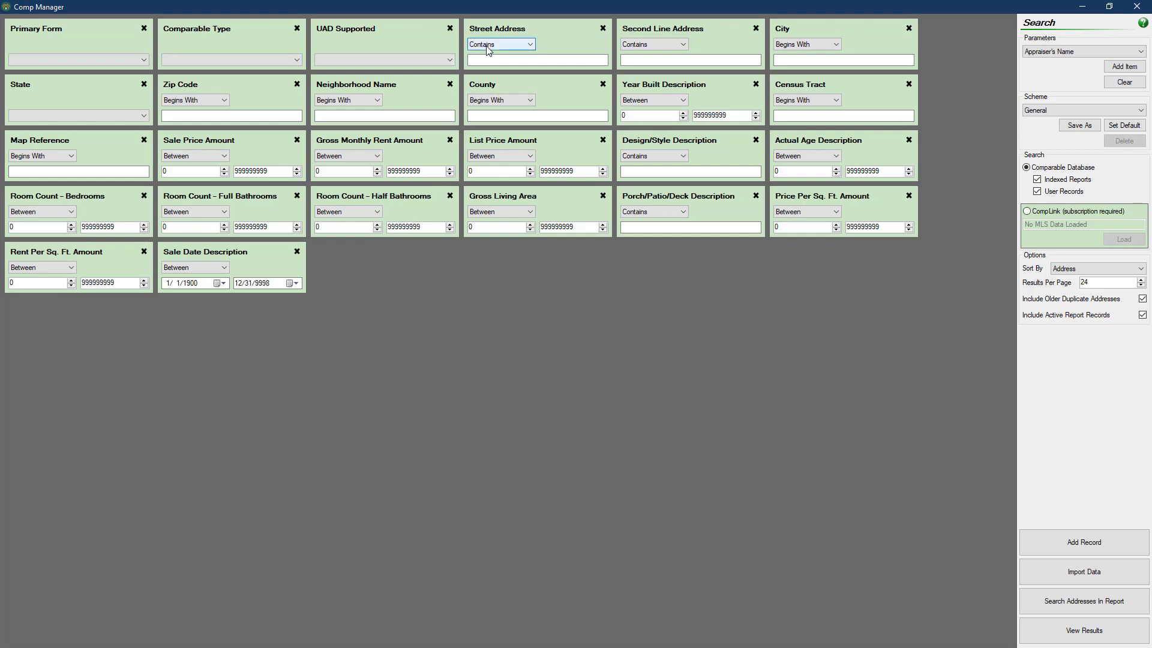
left_click(530, 44)
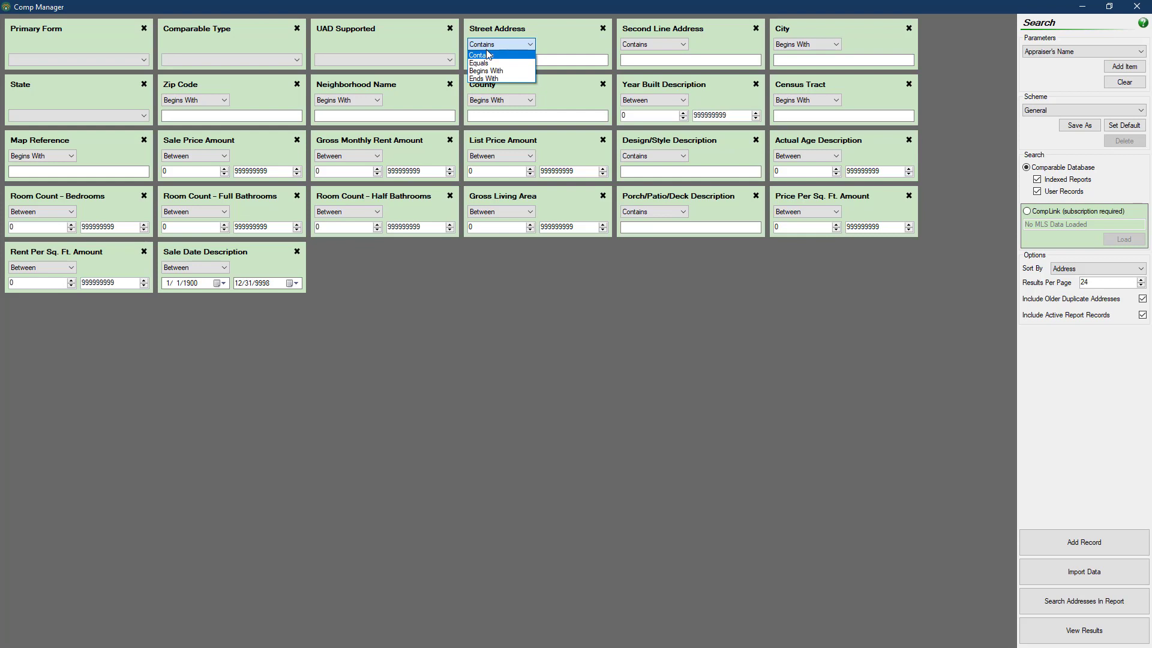
mouse_move(484, 71)
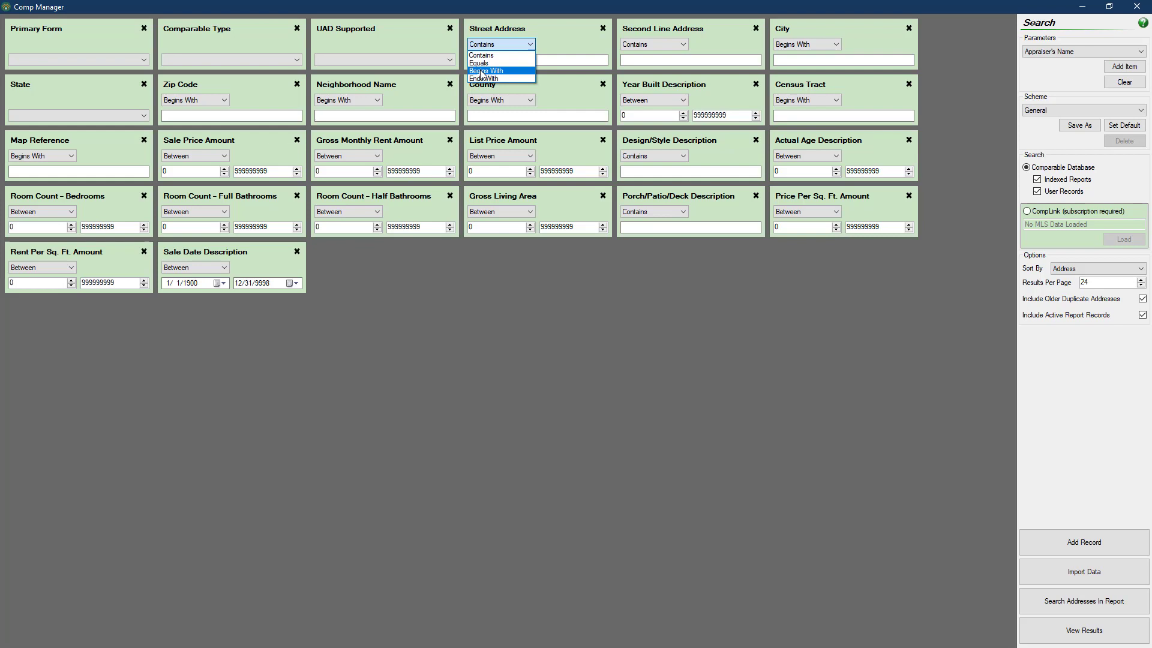
mouse_move(482, 78)
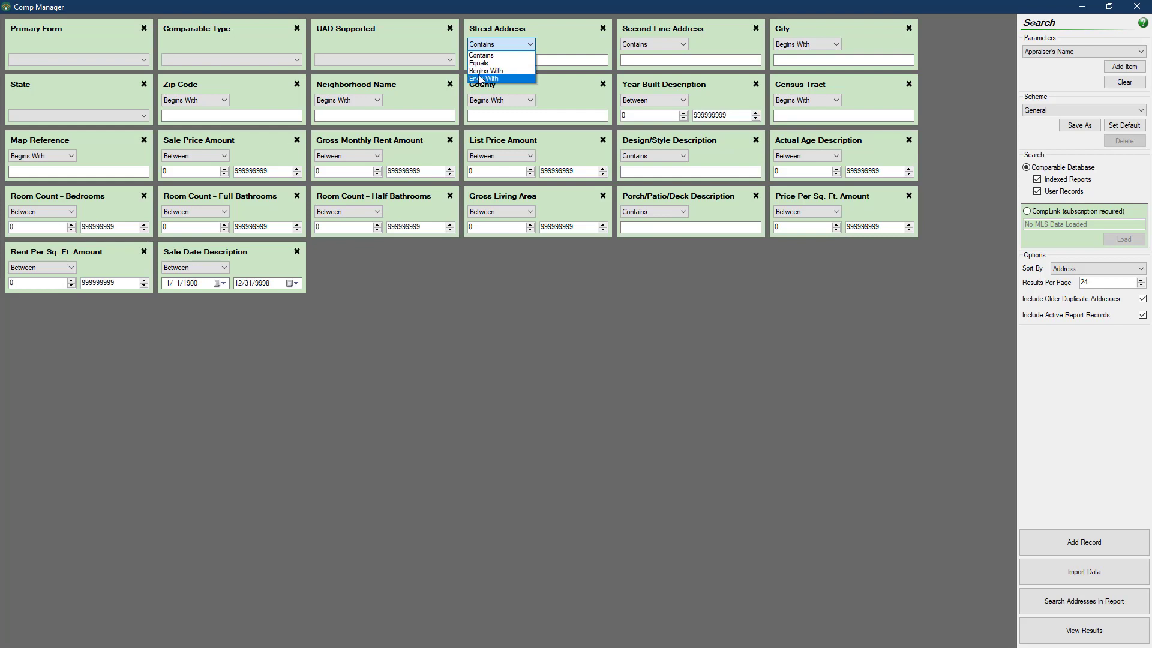
left_click(481, 55)
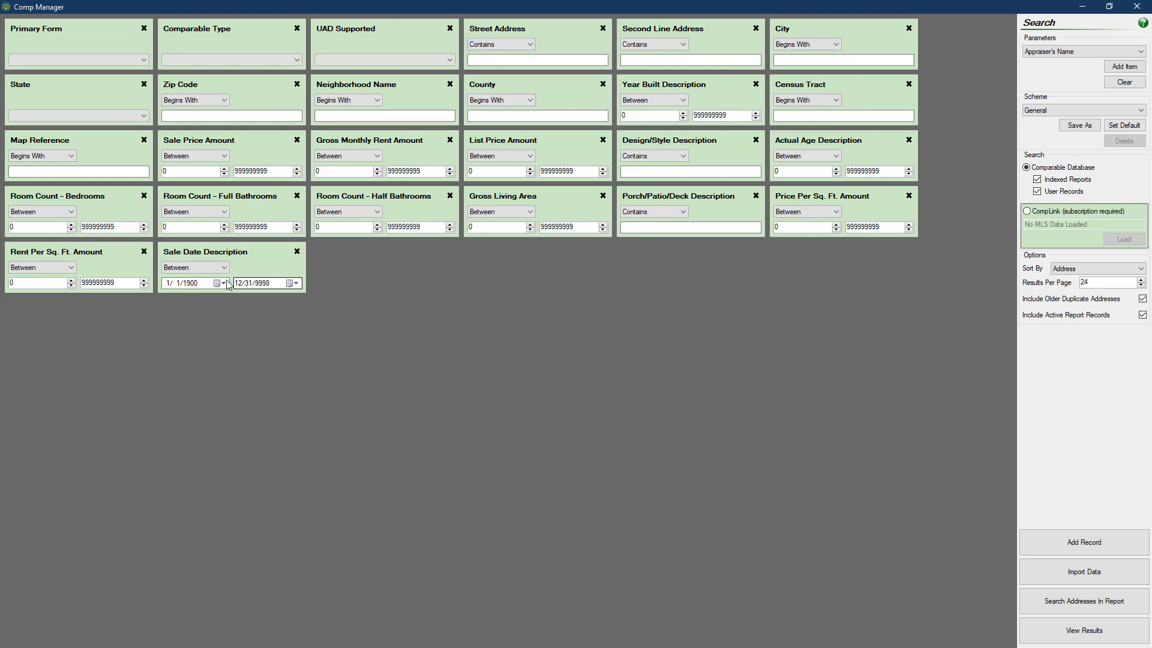
left_click(220, 283)
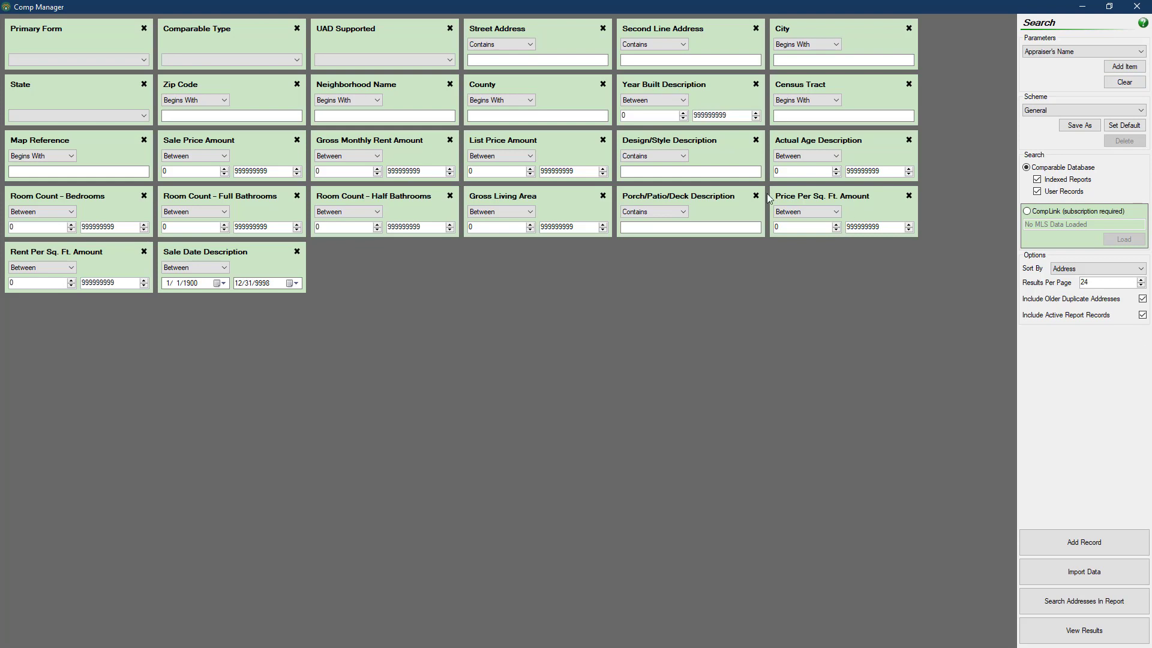
Step: Search comps with street Somersby, city Paleto Bay and design style Ranch
type("Somersby")
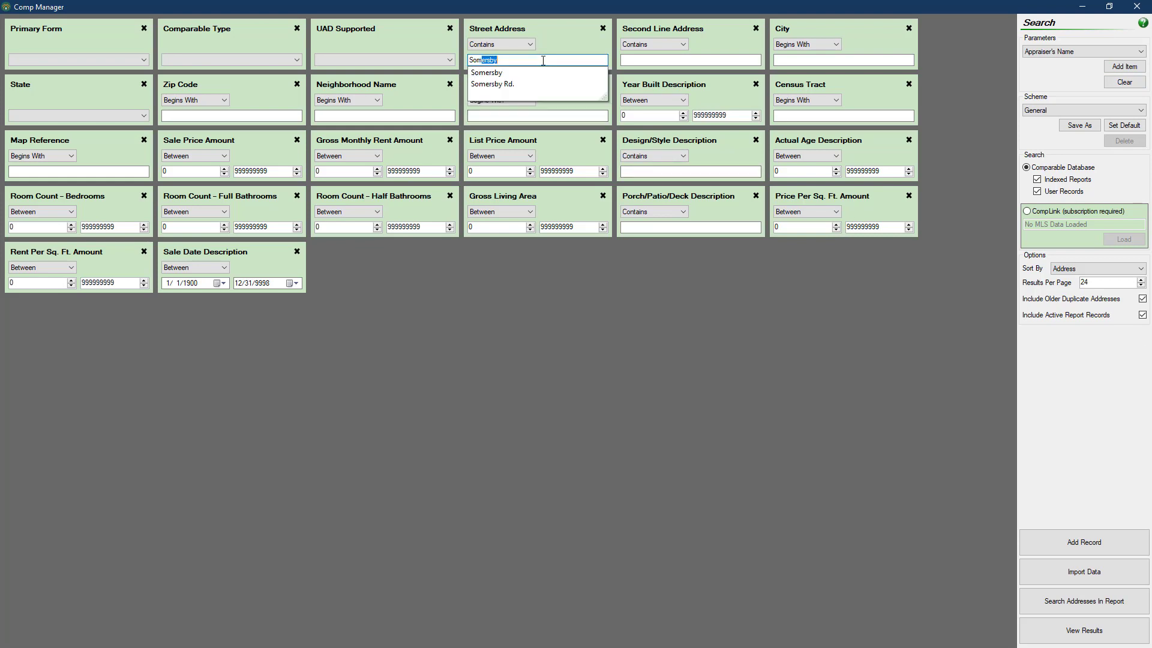
type("Paleto Bay")
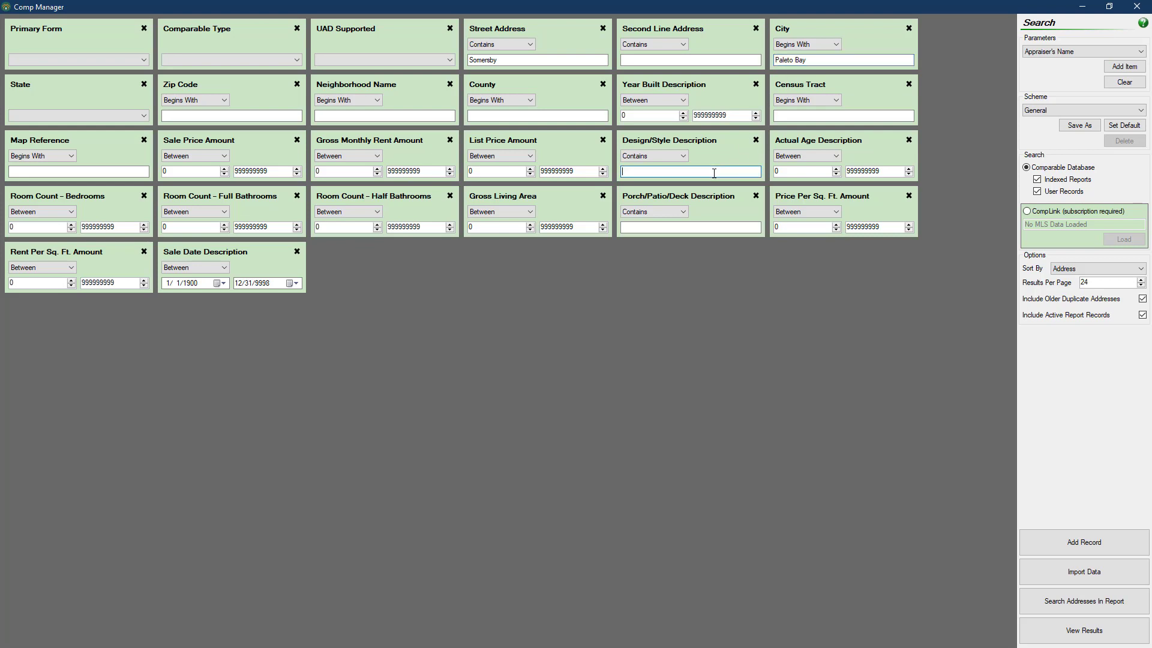
type("Ranch")
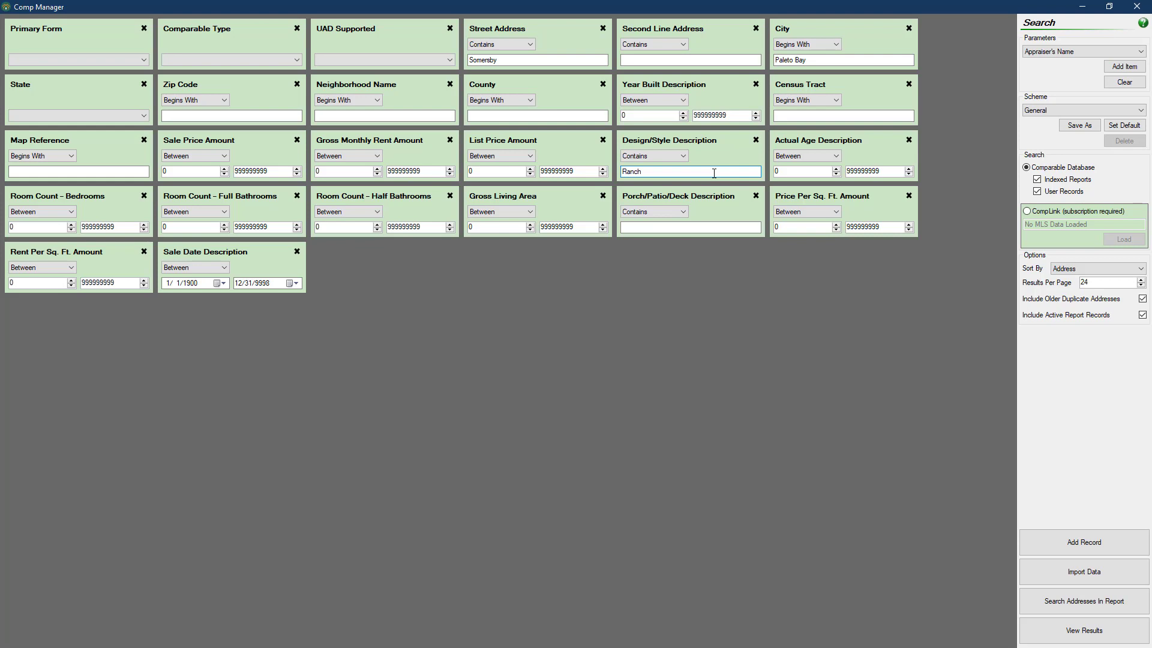
left_click(1083, 631)
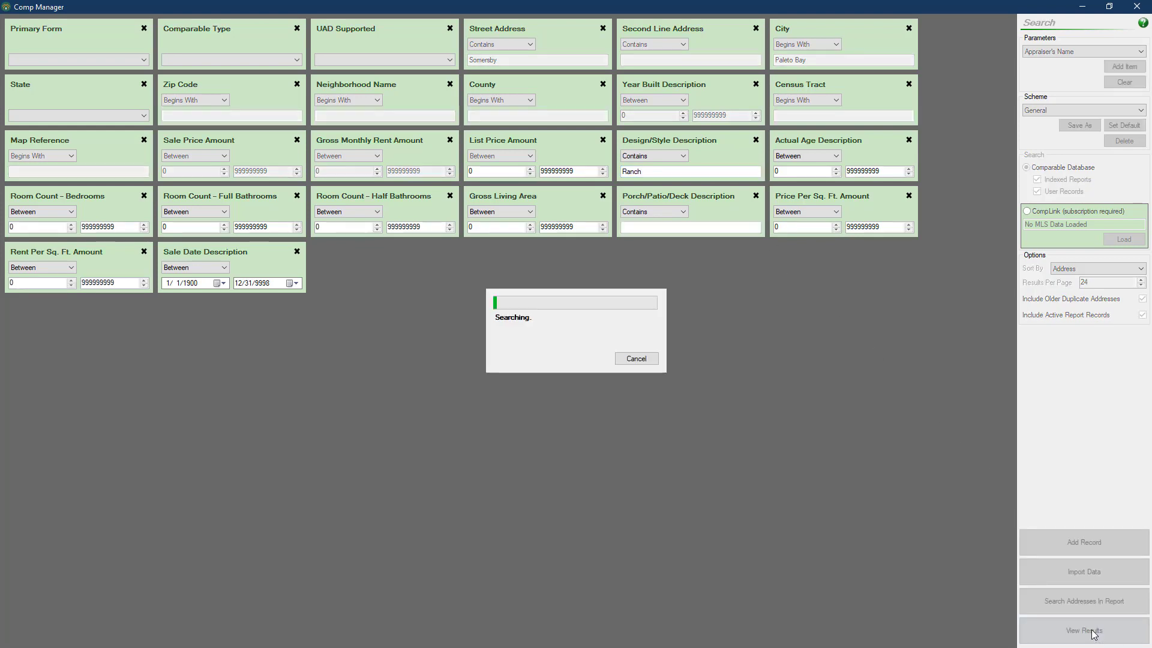
left_click(1083, 630)
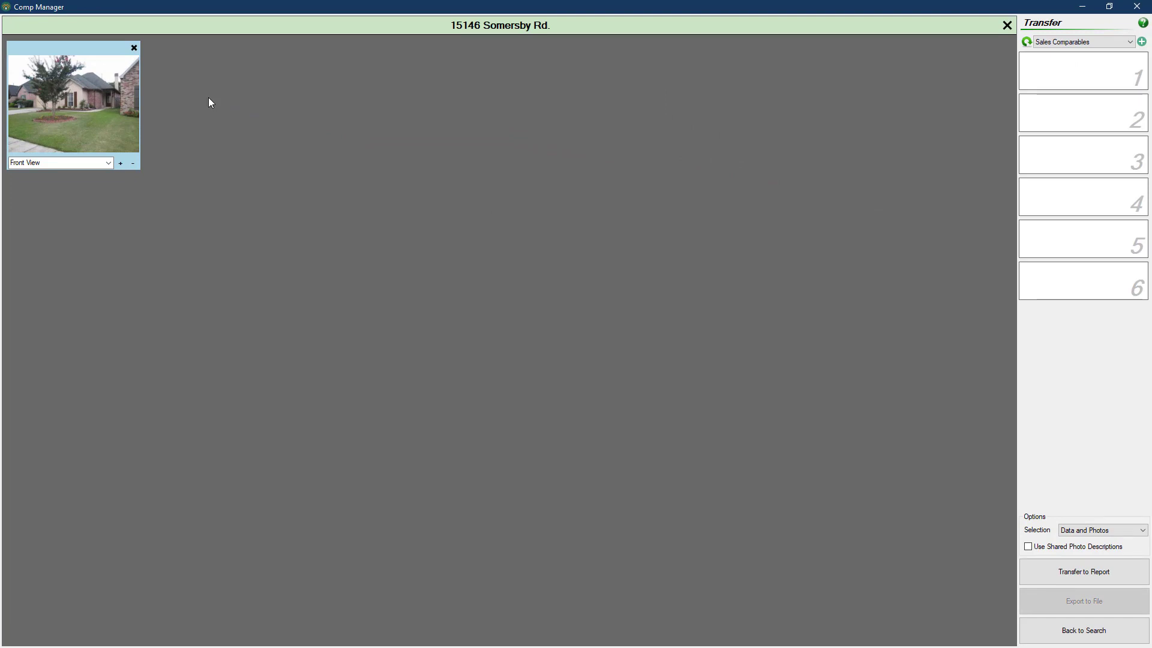
mouse_move(194, 94)
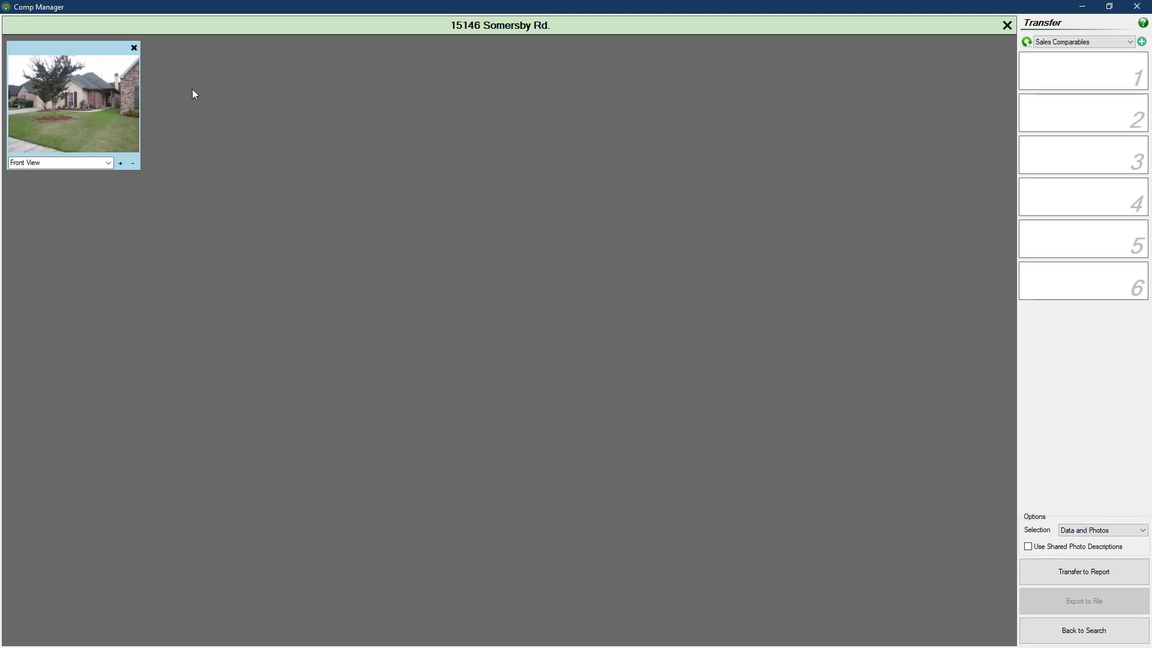
Step: Keep the photo labelled Front View and target General Photos 3x5 for transfer
left_click(106, 162)
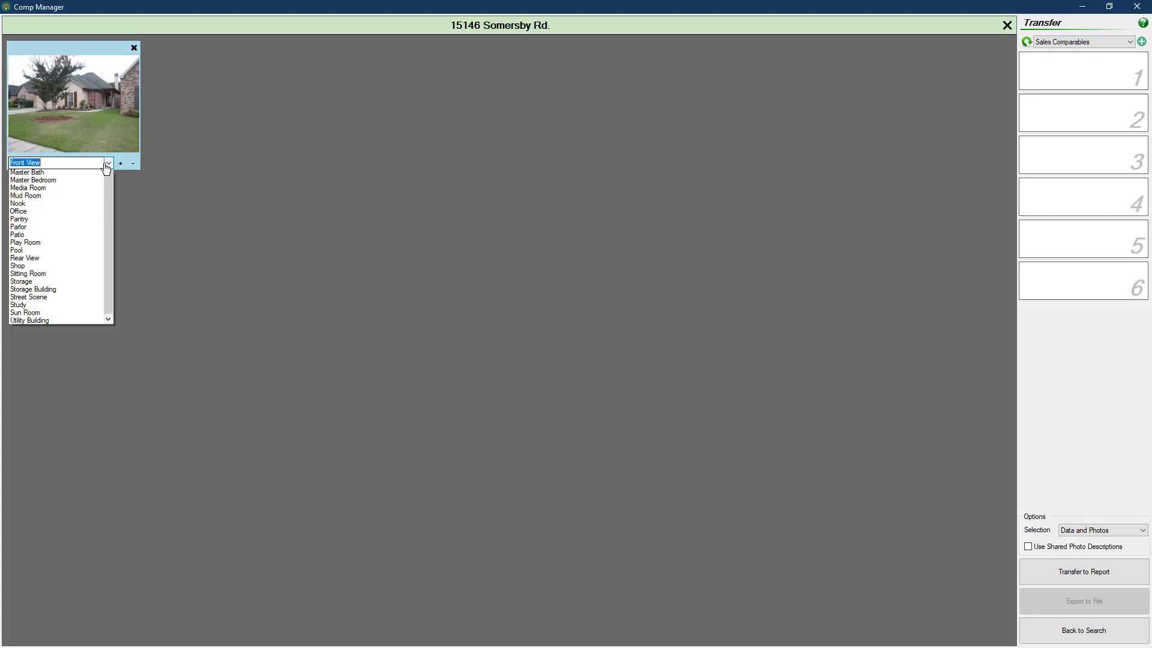
scroll("up", 3)
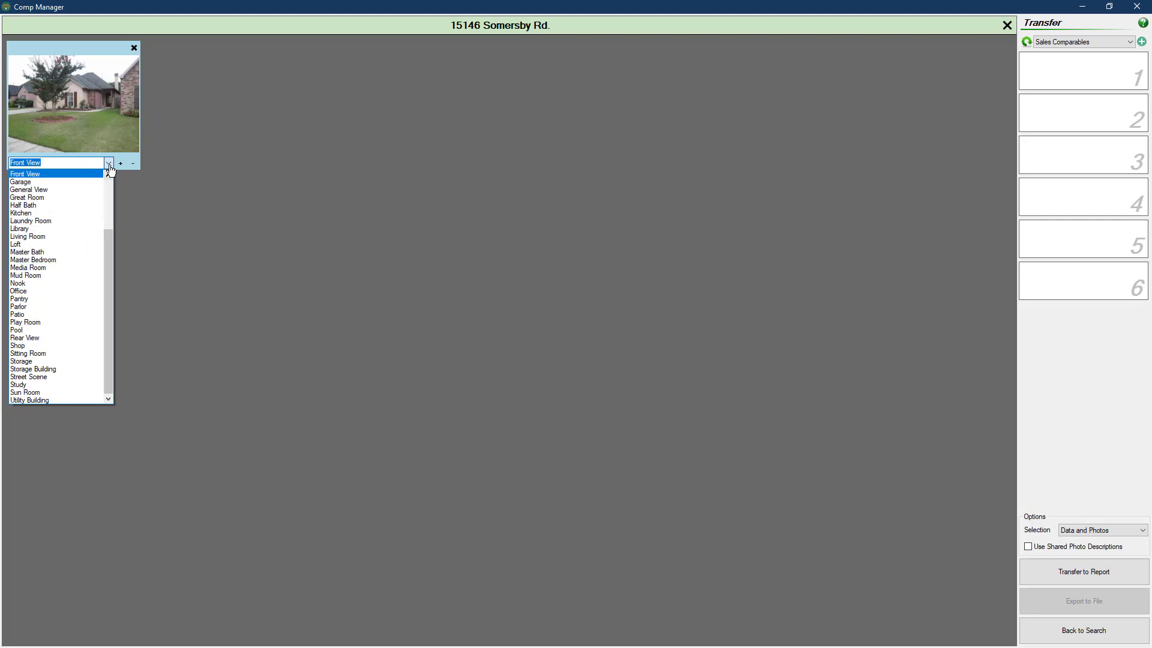
left_click(1132, 42)
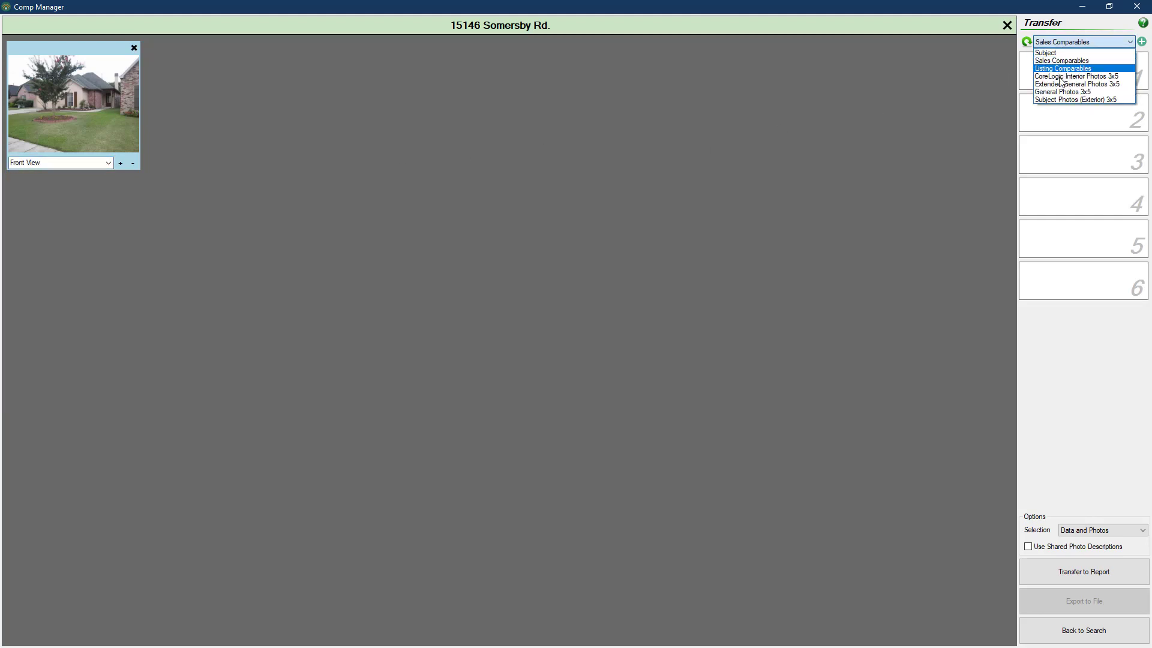
left_click(1062, 91)
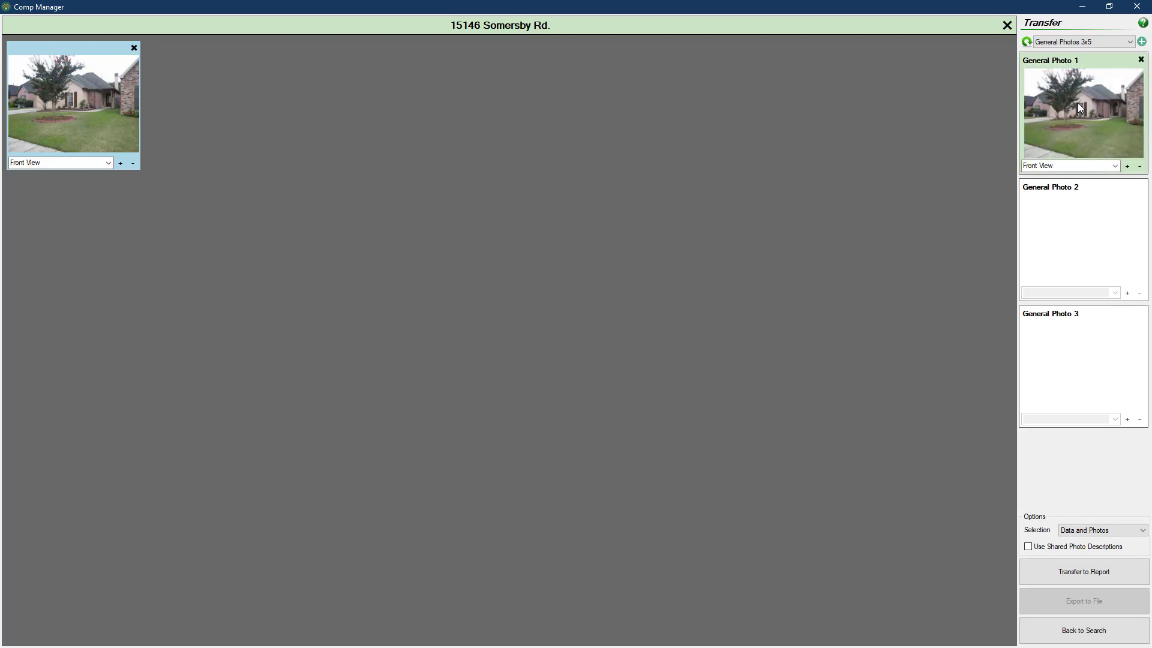
mouse_move(1101, 67)
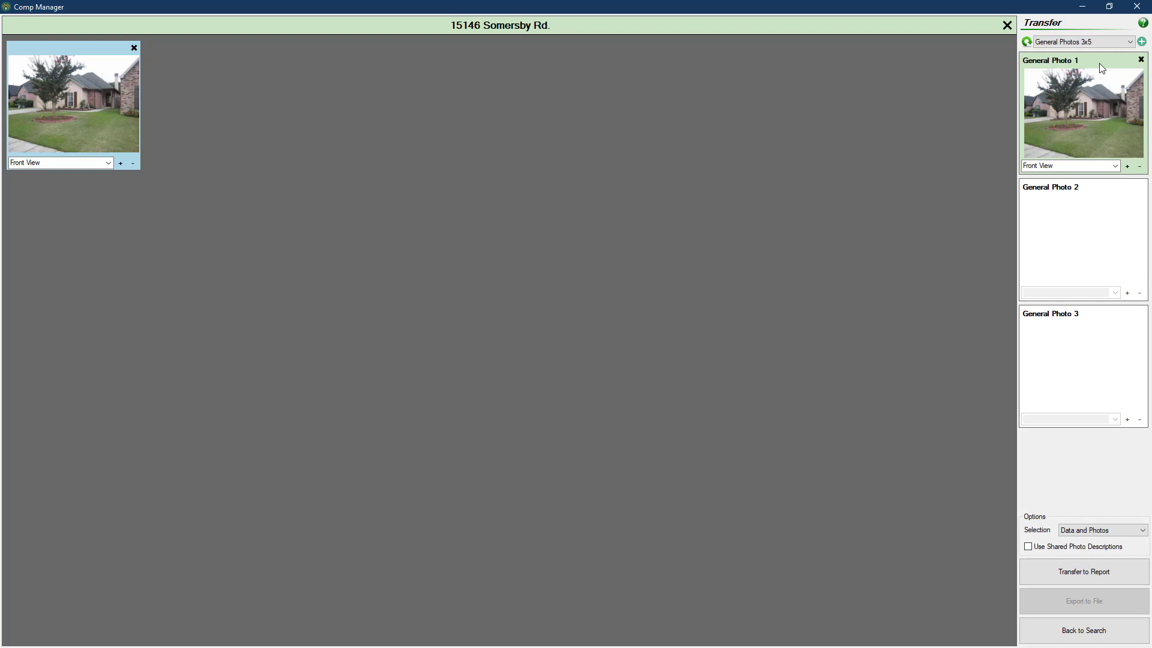
Step: Relabel General Photo 1 as General View and show the record's full details
triple_click(1066, 165)
type("Custom")
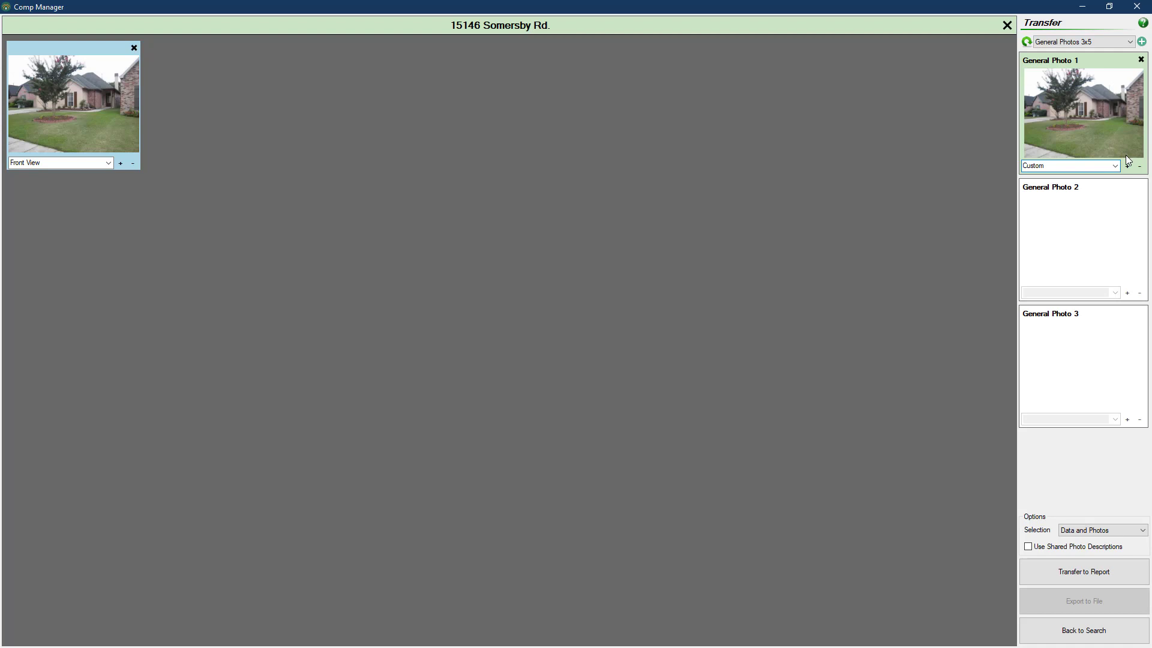
triple_click(1066, 165)
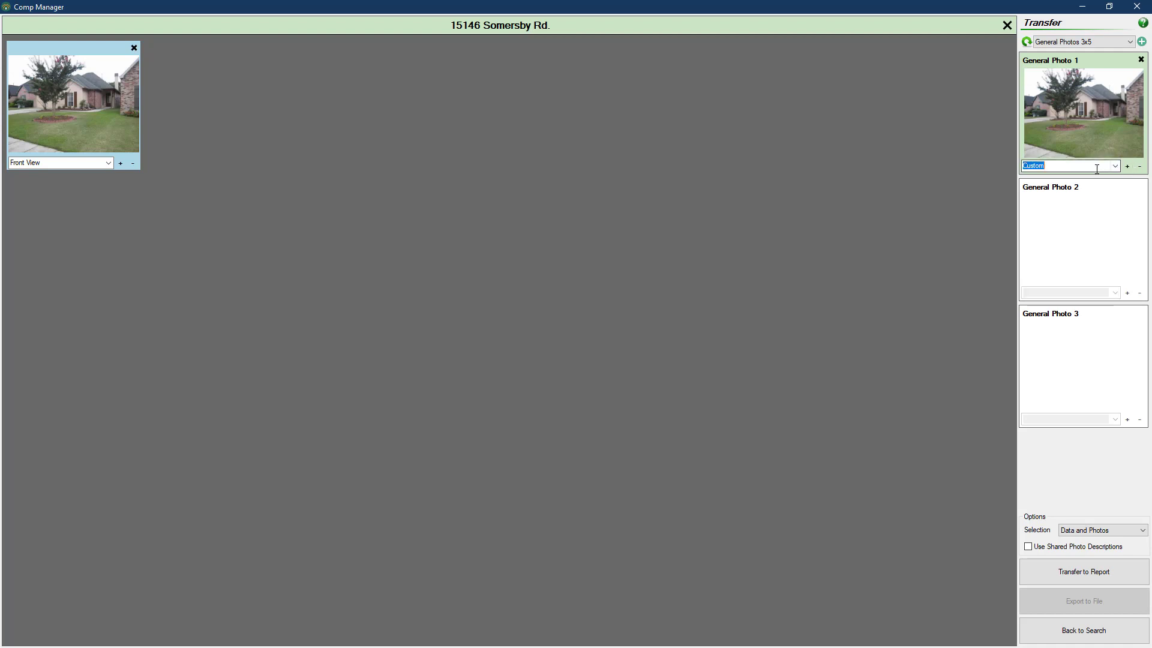
left_click(1113, 166)
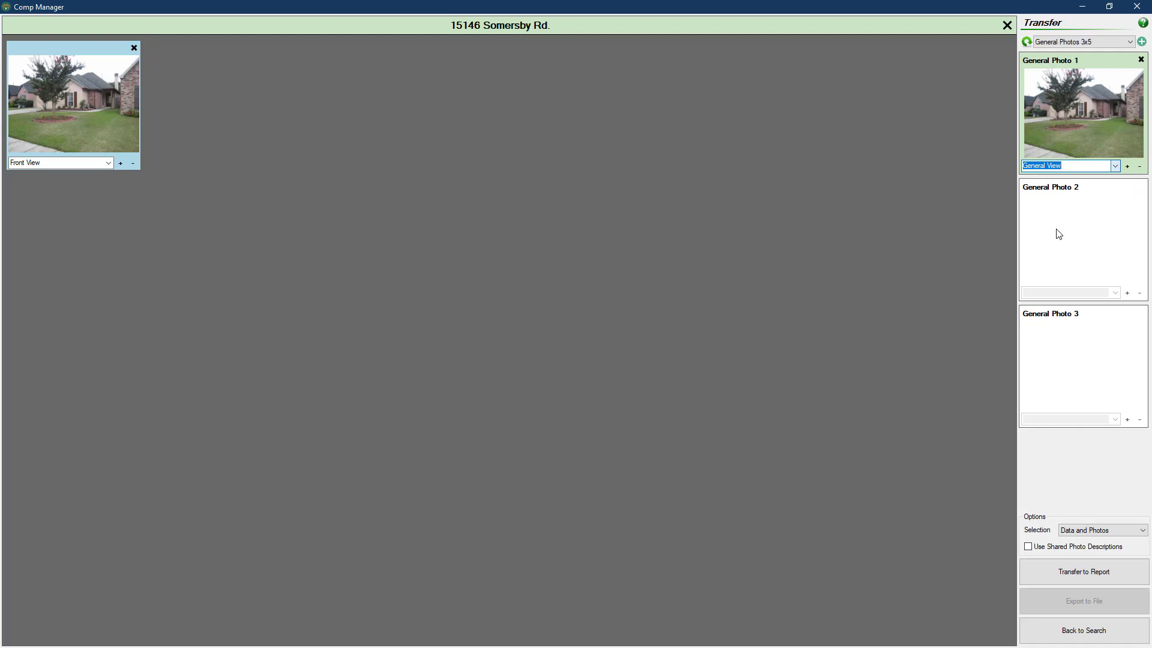
left_click(1114, 166)
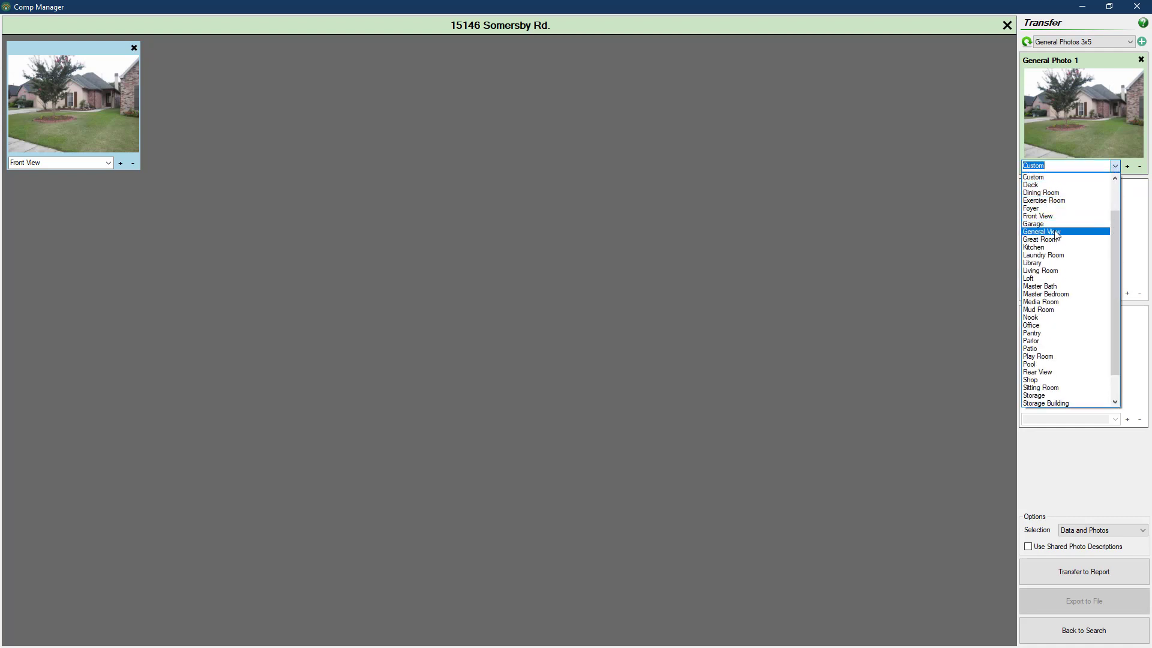
left_click(1040, 230)
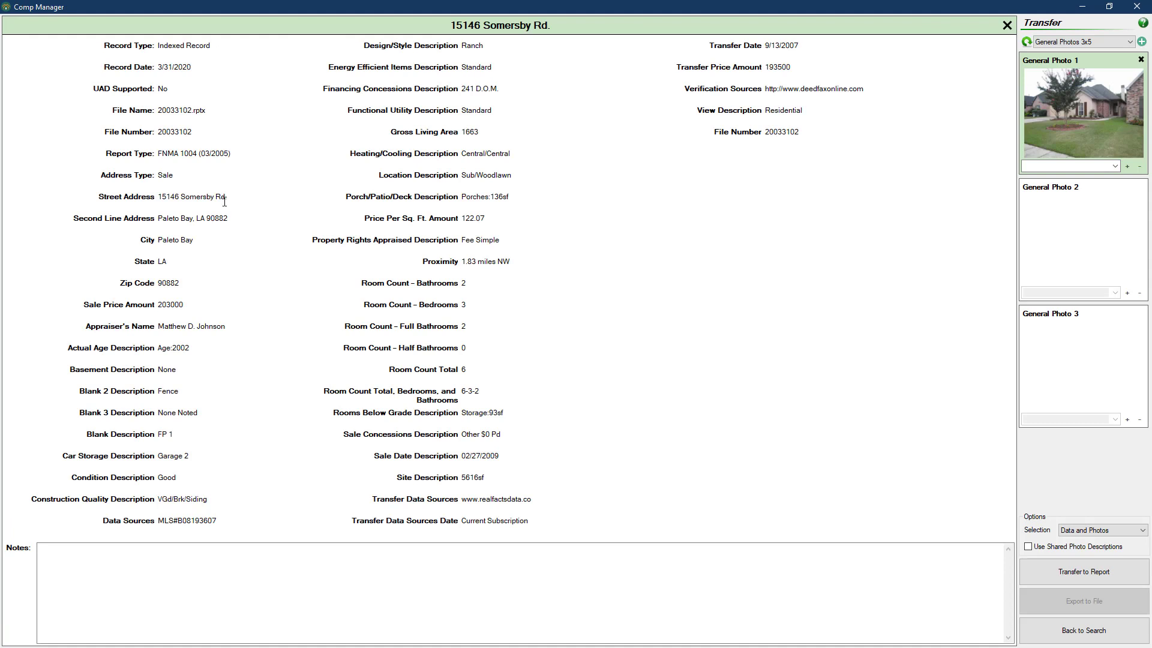
type("Not")
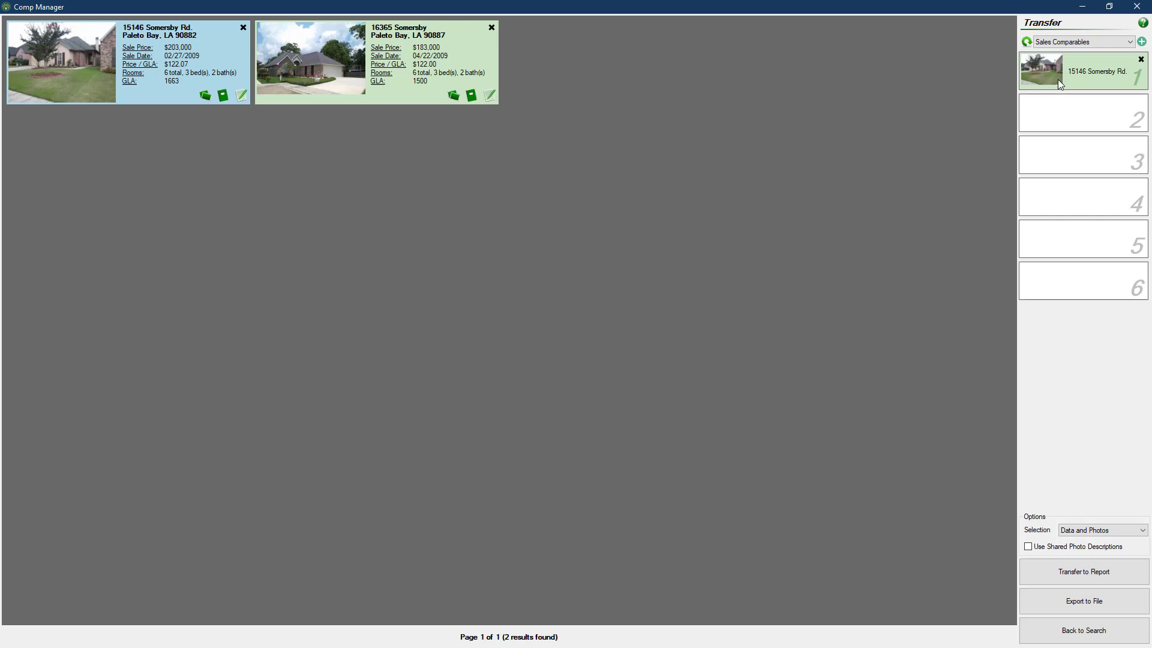
Step: Set the transfer form to Listing Comparables and add a form for six slots
left_click(1131, 42)
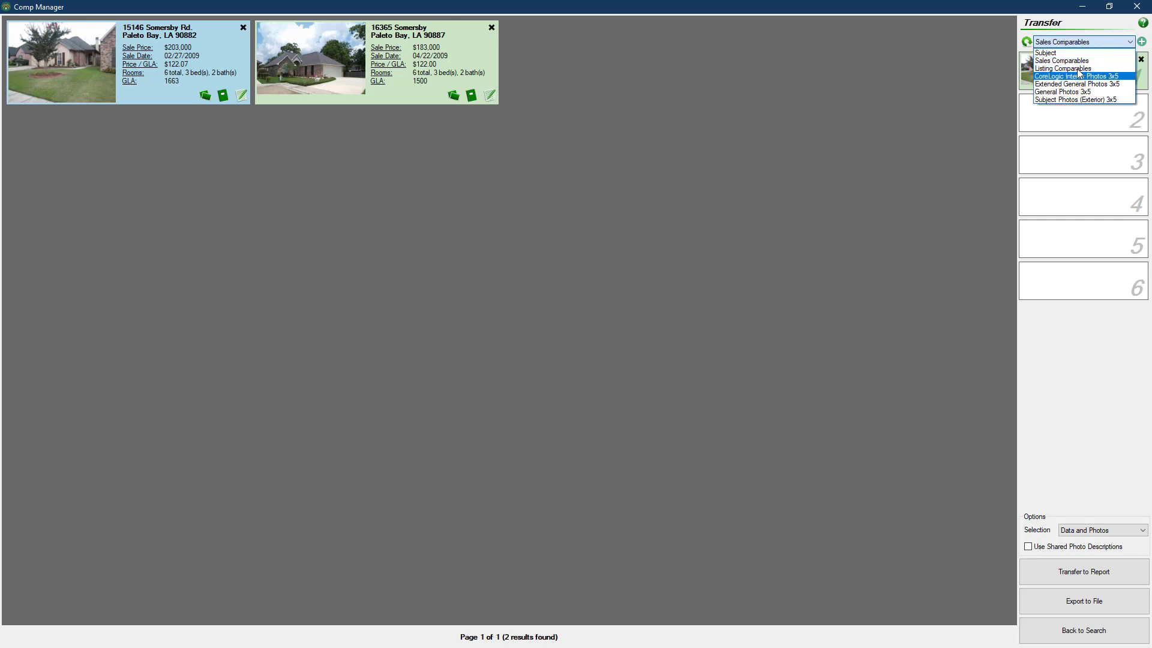
left_click(1062, 68)
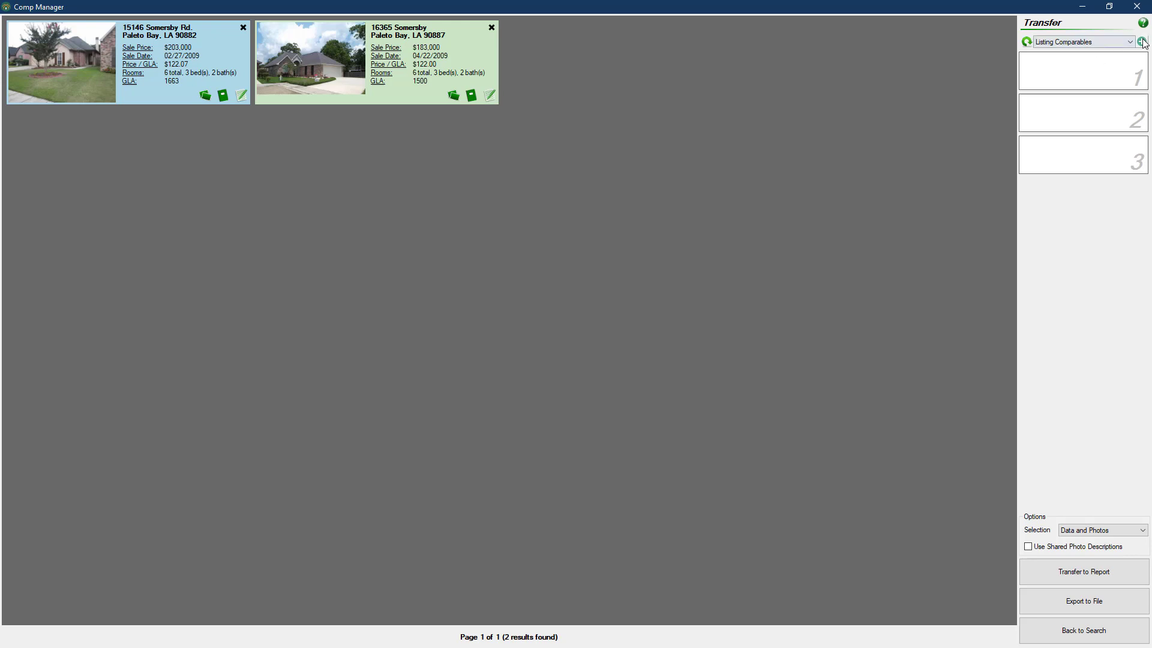
left_click(1143, 41)
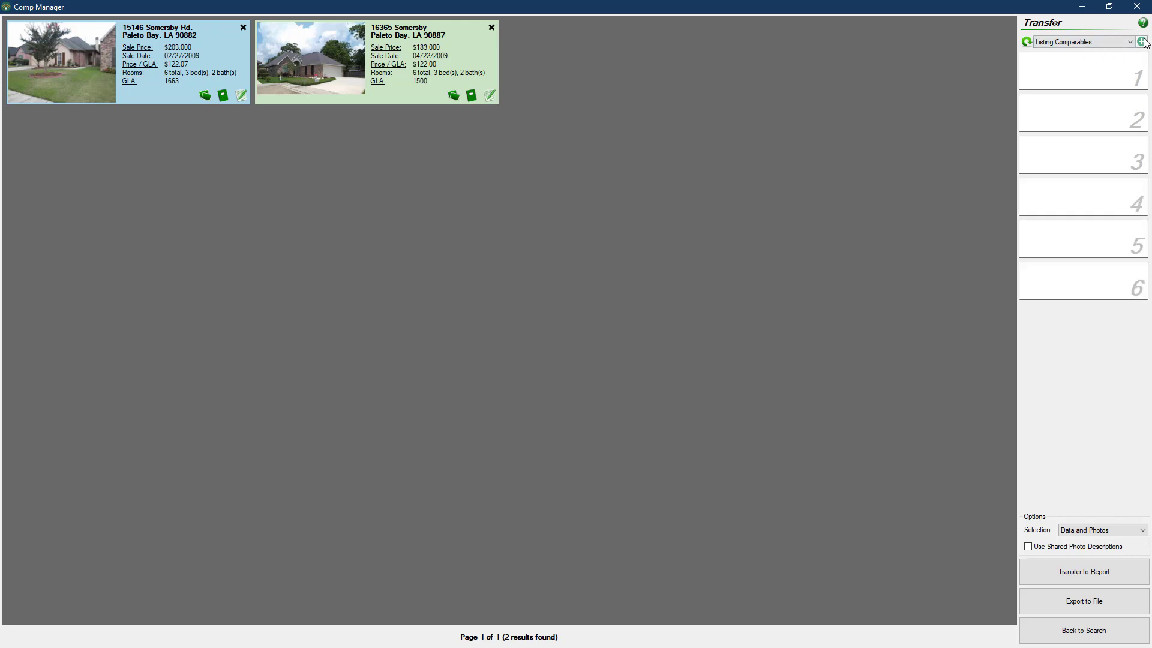
mouse_move(1143, 42)
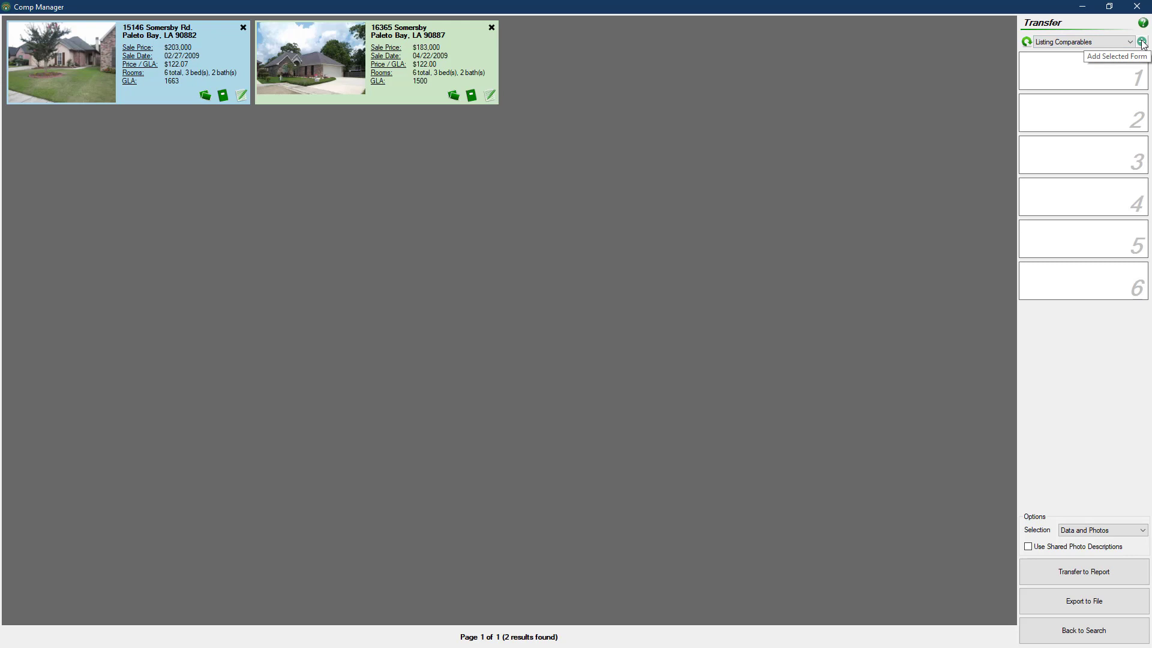
mouse_move(1082, 630)
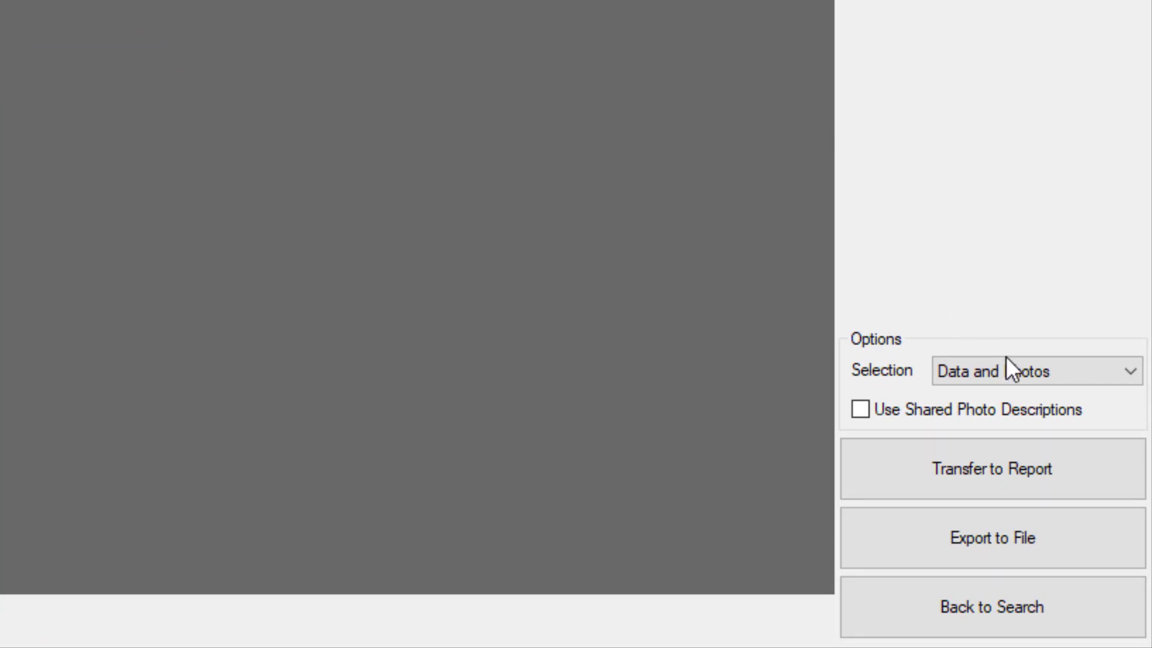
left_click(1022, 371)
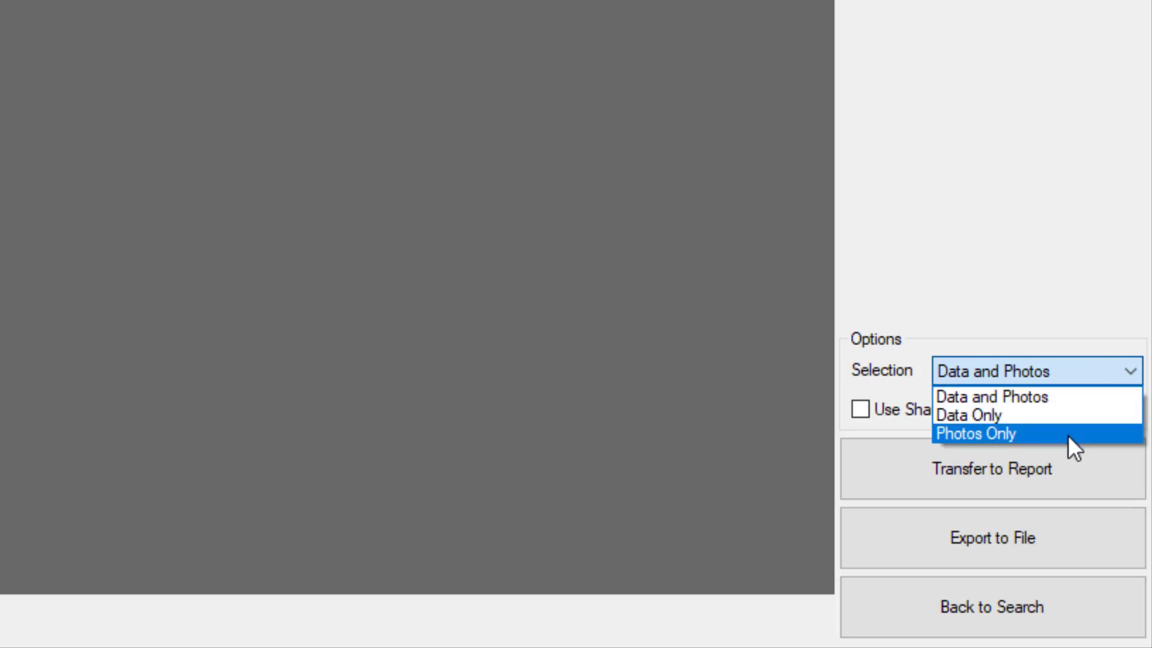
mouse_move(1019, 341)
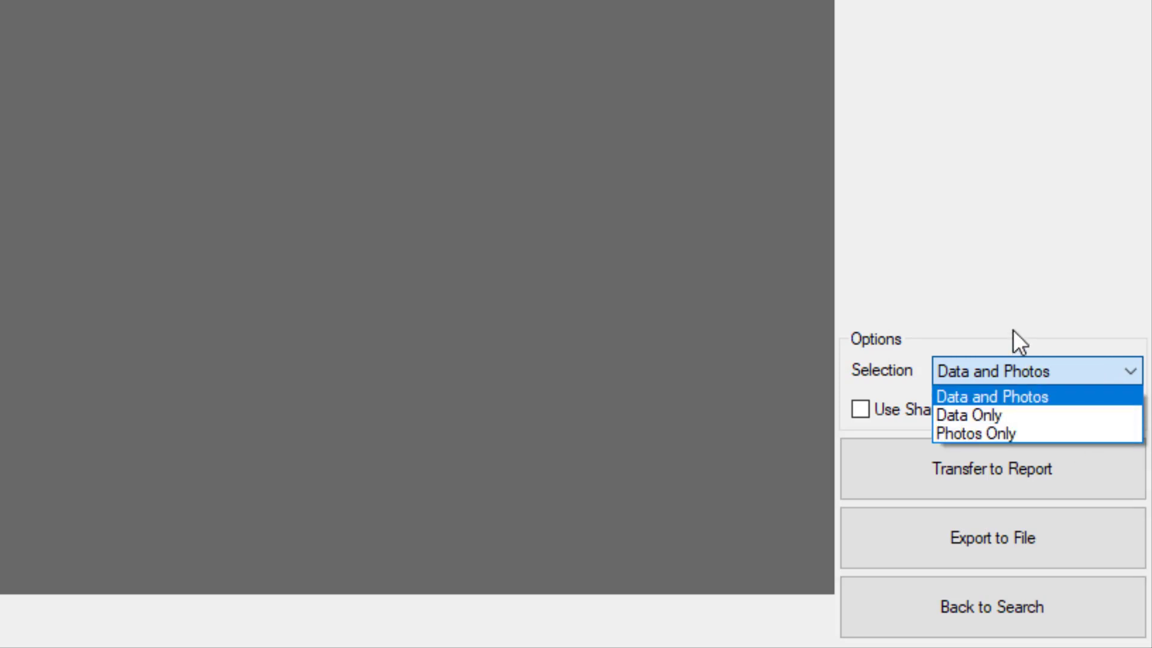
left_click(988, 396)
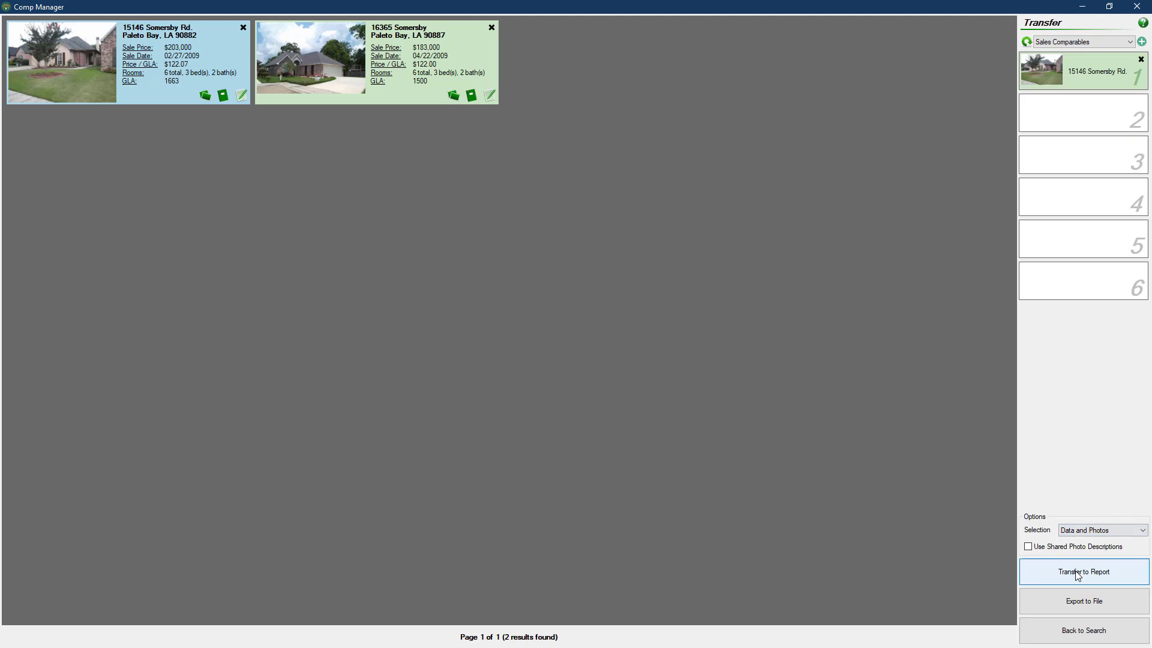
Step: Transfer the queued Somersby Rd. comp to the report and return to search criteria
left_click(1083, 571)
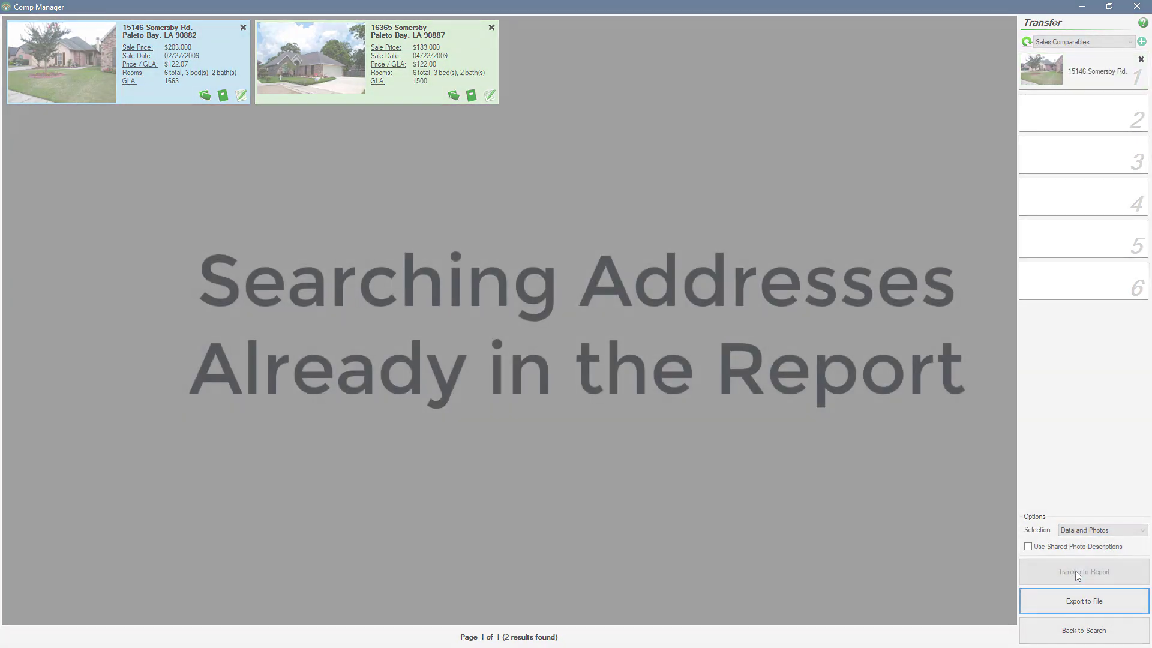
left_click(1082, 631)
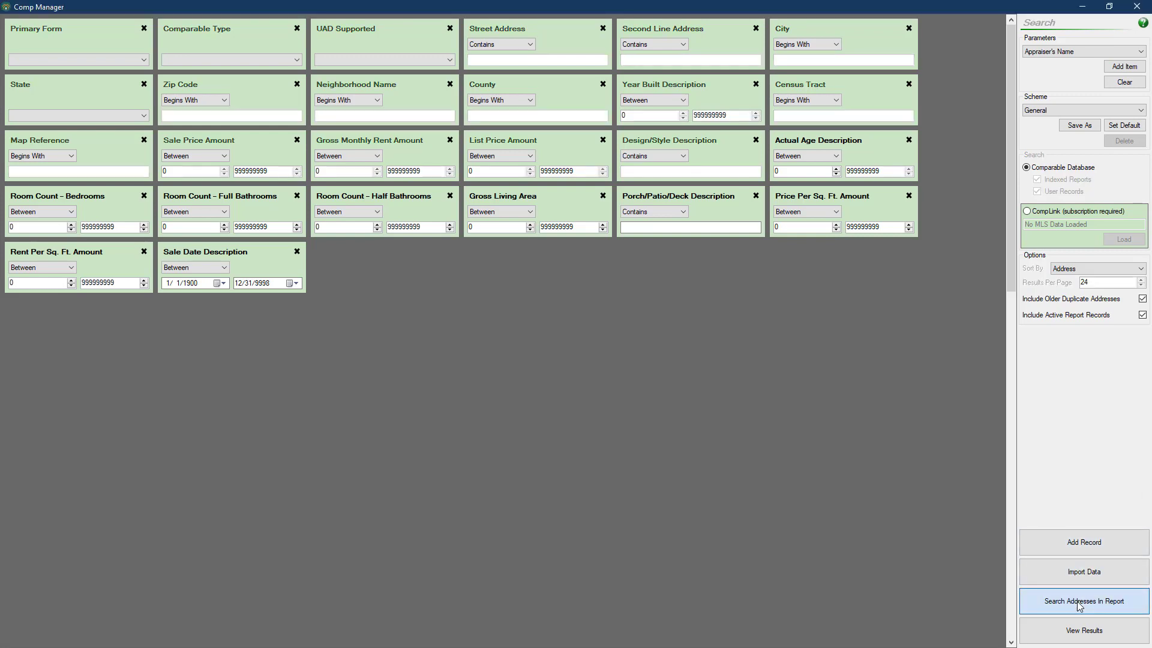
left_click(1083, 602)
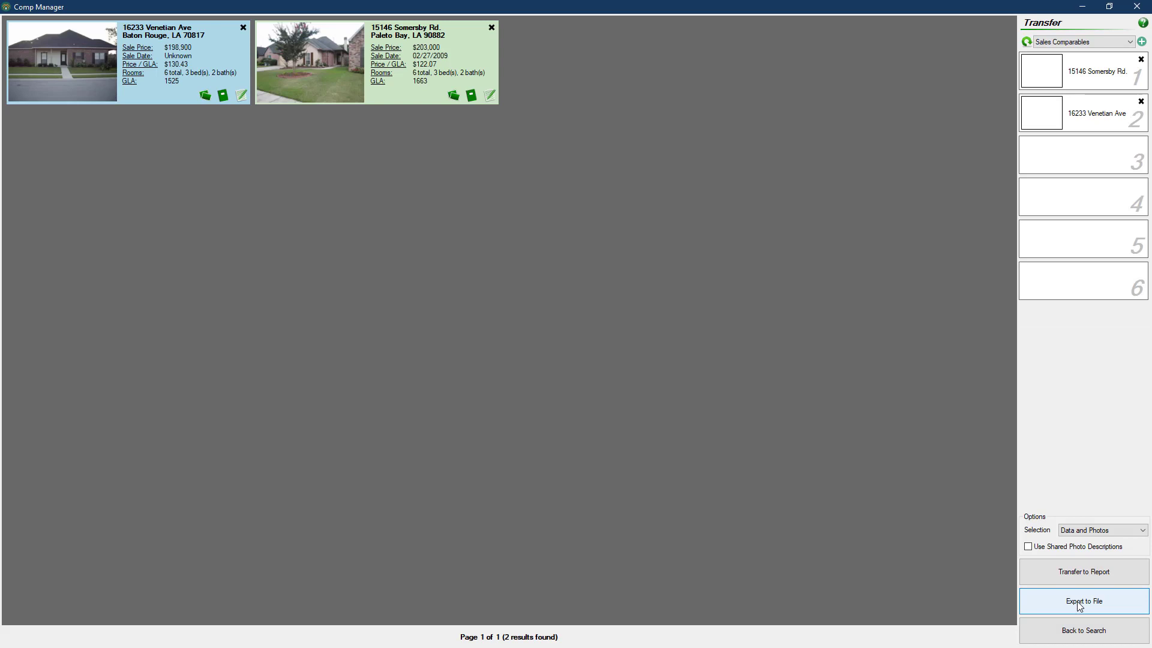
mouse_move(1020, 575)
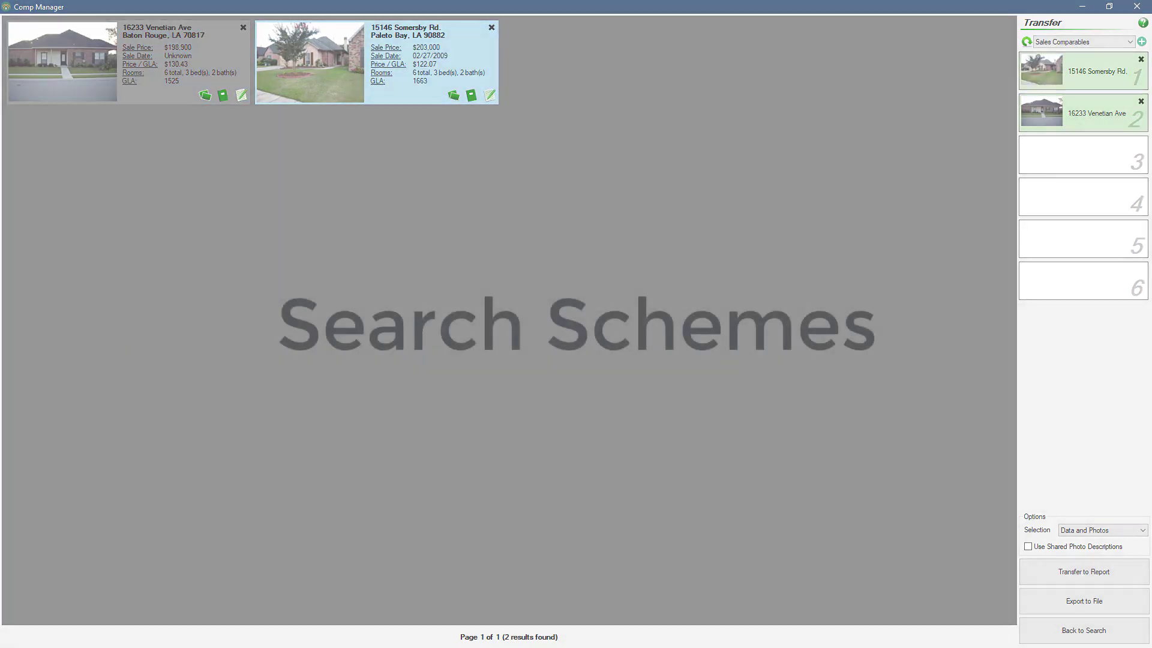
left_click(1083, 631)
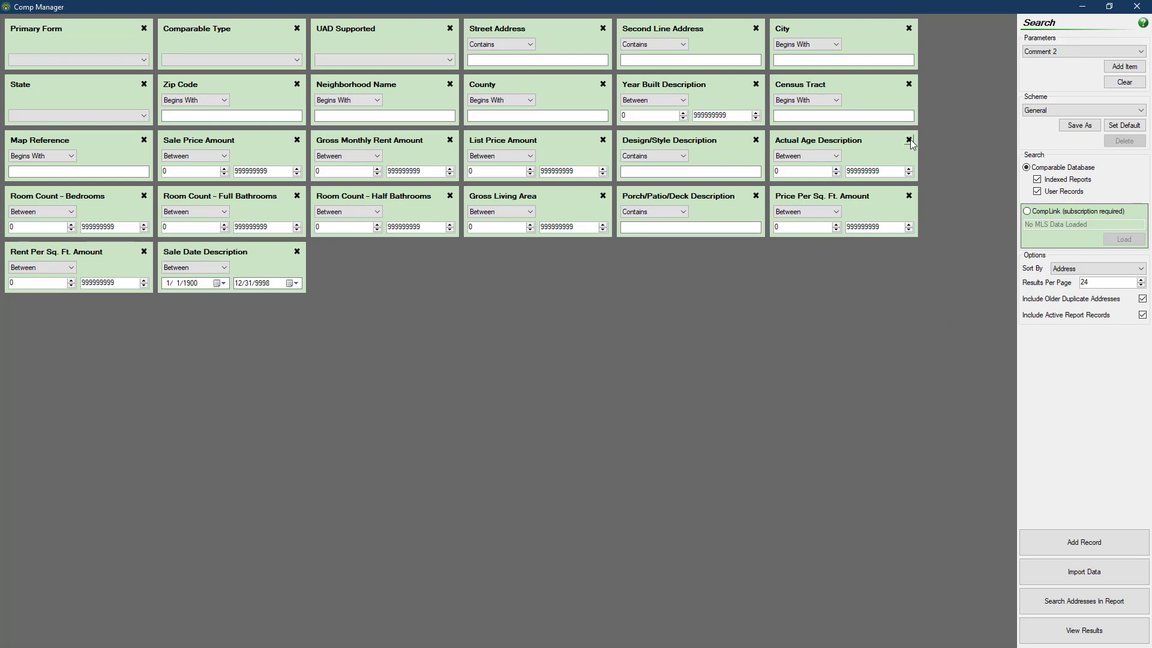
Step: Drop the Actual Age Description criterion and start saving the criteria as a new scheme
left_click(908, 141)
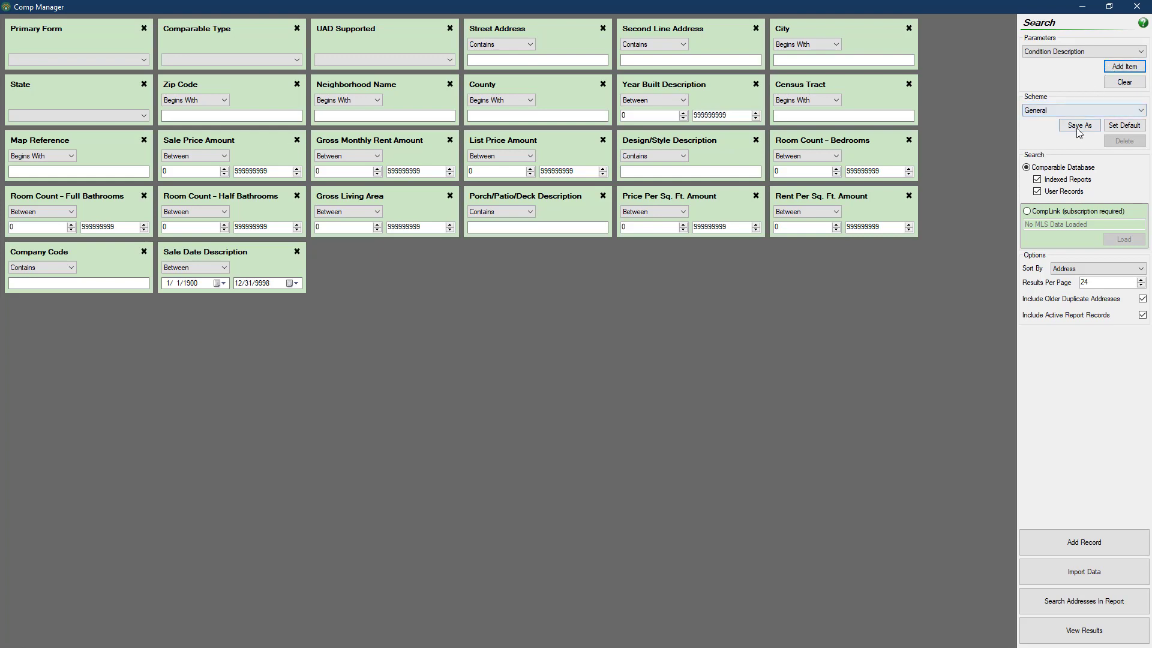
left_click(1079, 125)
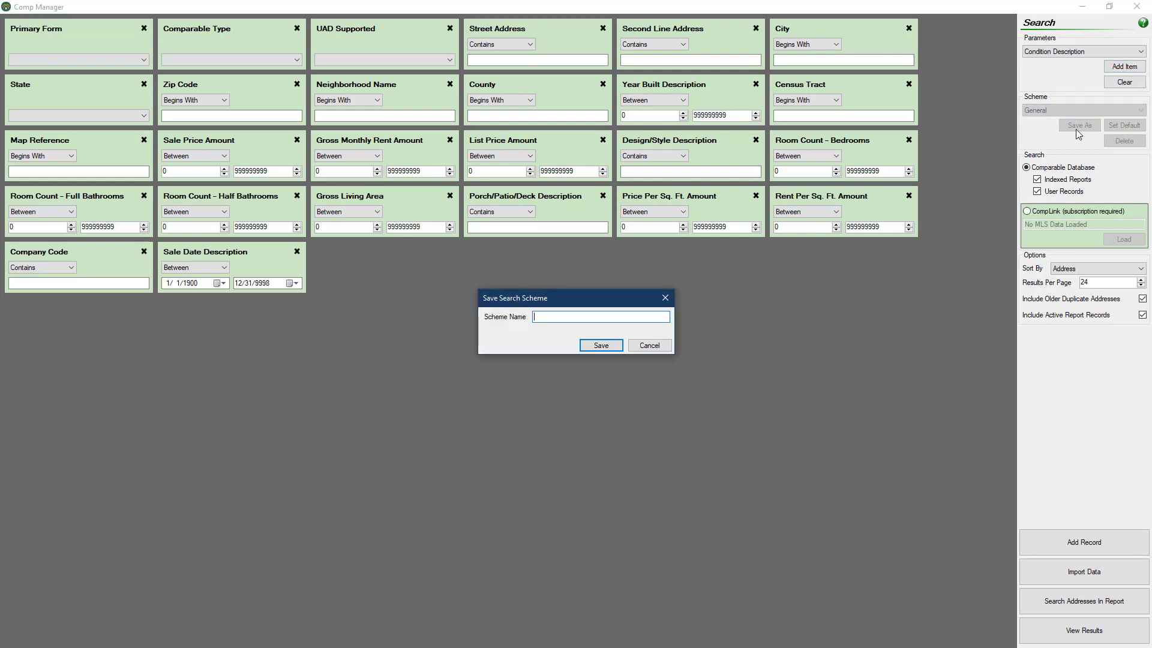
Step: Save the current criteria as a scheme named 'Custom Scheme'
type("Custom")
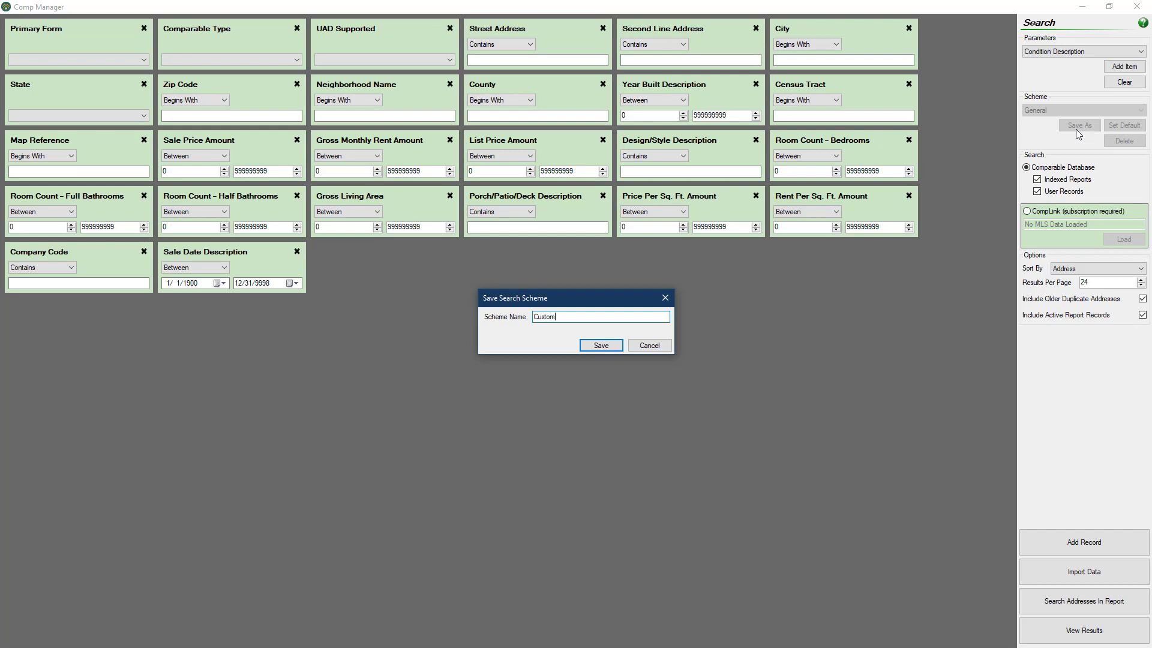
type("Scheme")
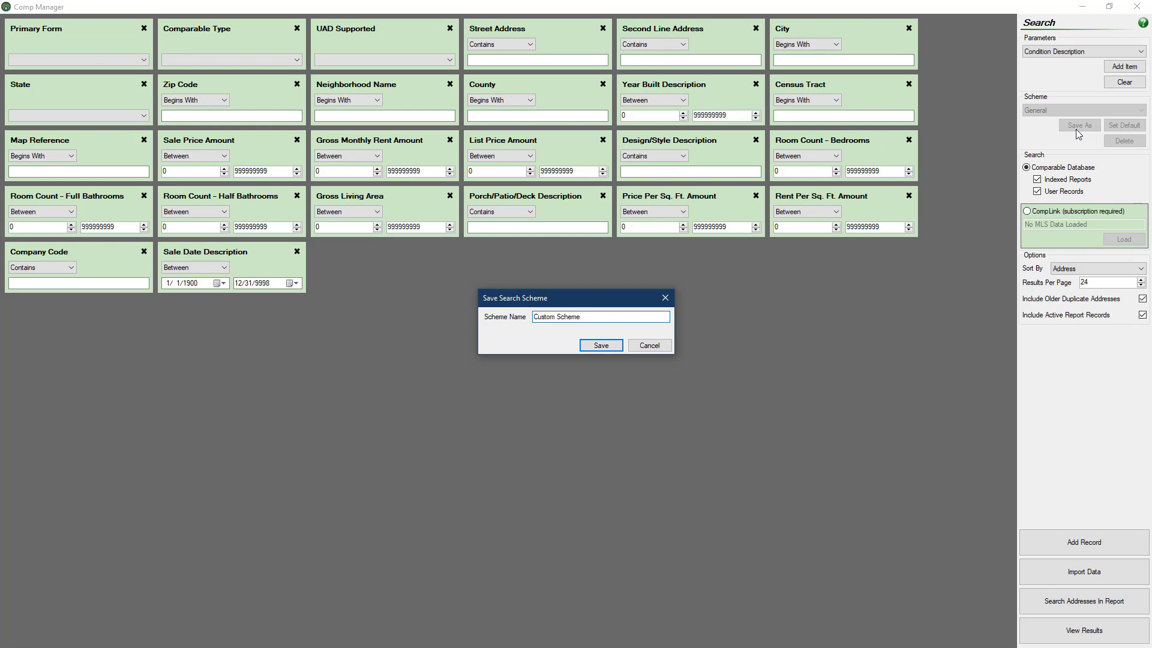
left_click(600, 346)
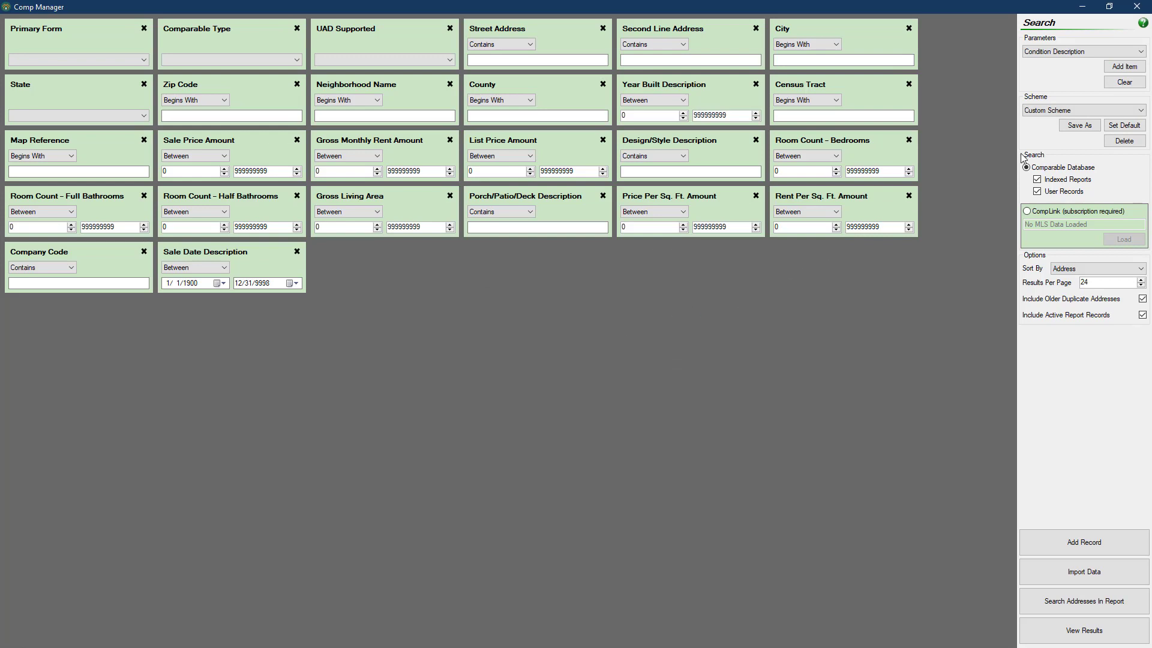
Step: Delete the Charlotte search scheme and make General the default scheme
left_click(1081, 111)
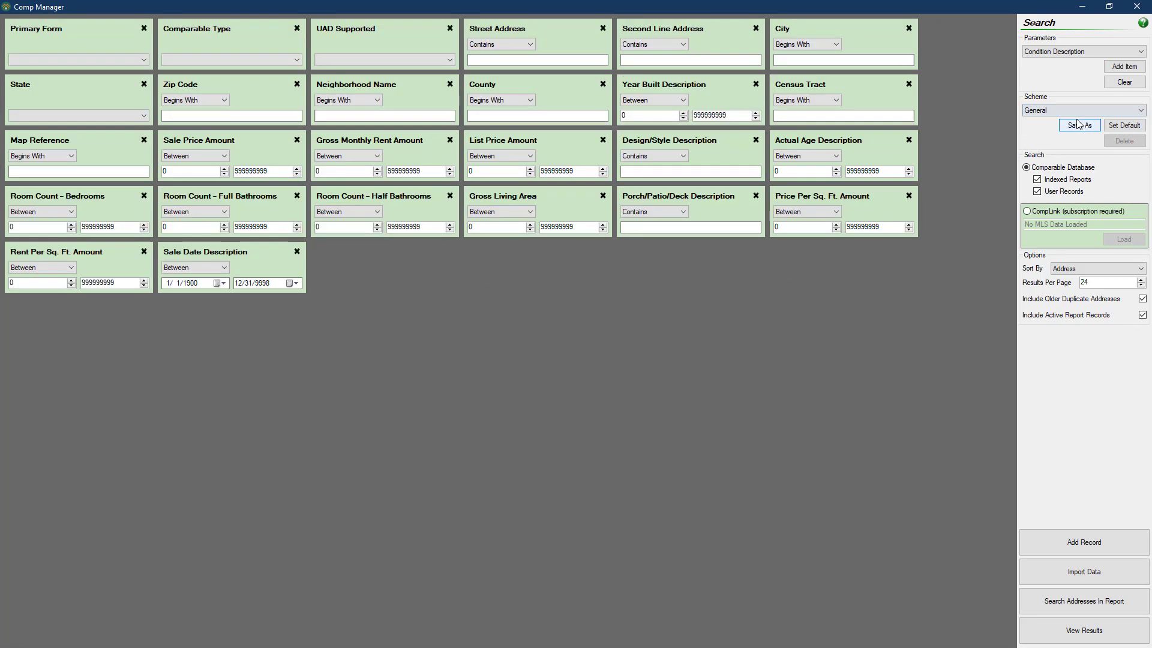
left_click(1080, 109)
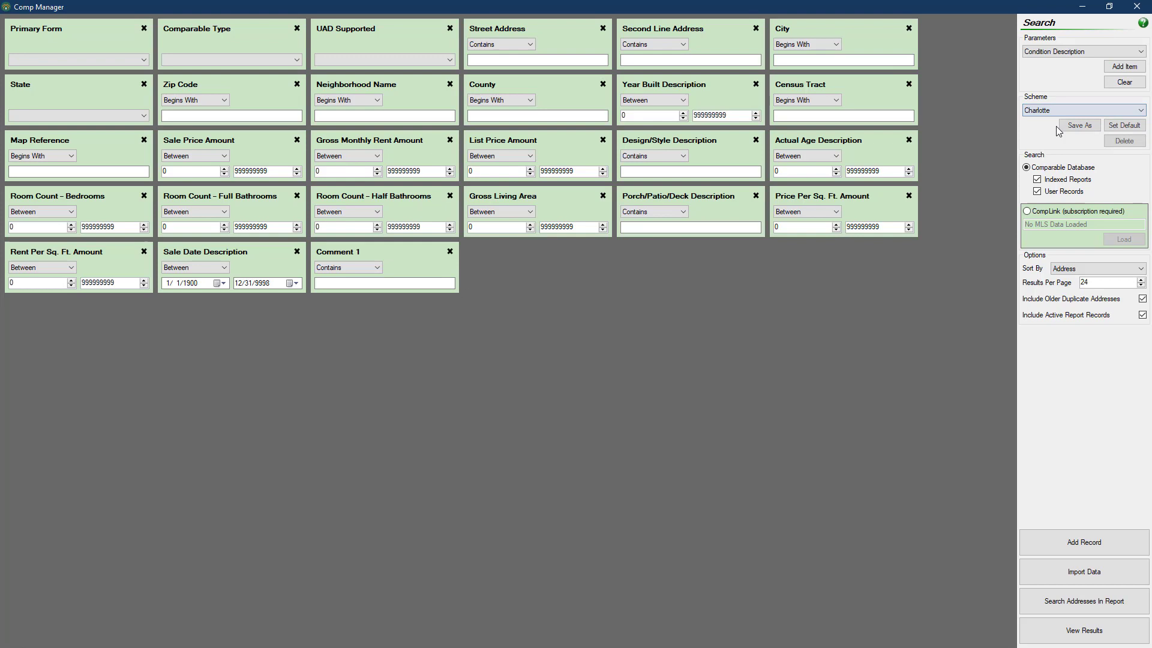
left_click(1122, 141)
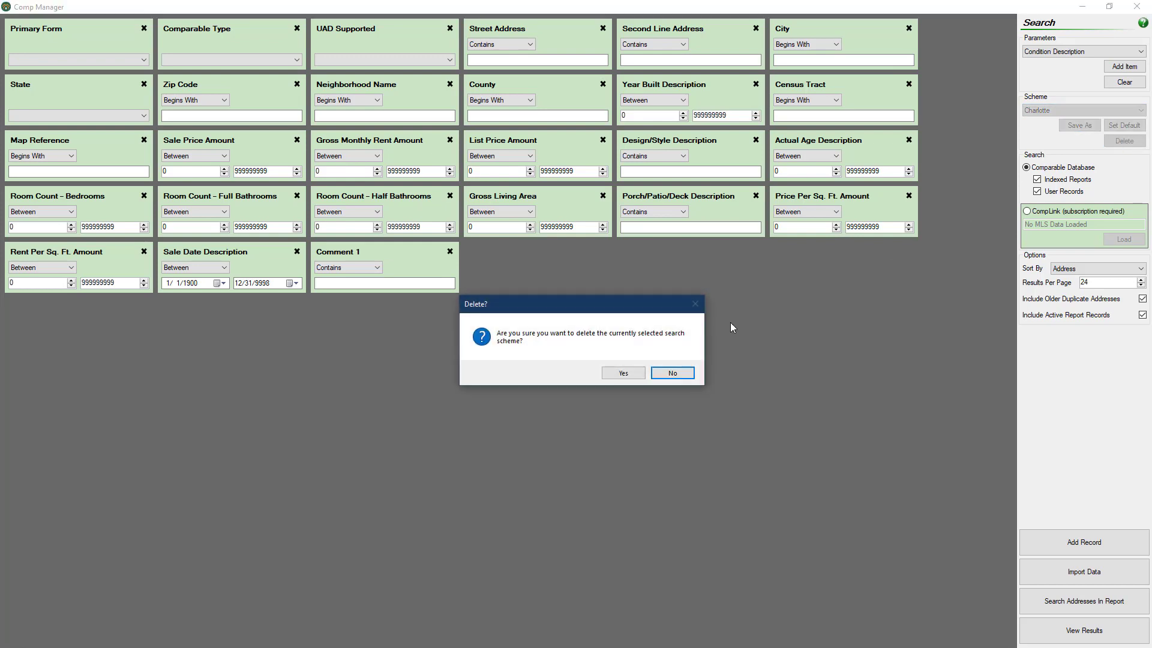
left_click(621, 372)
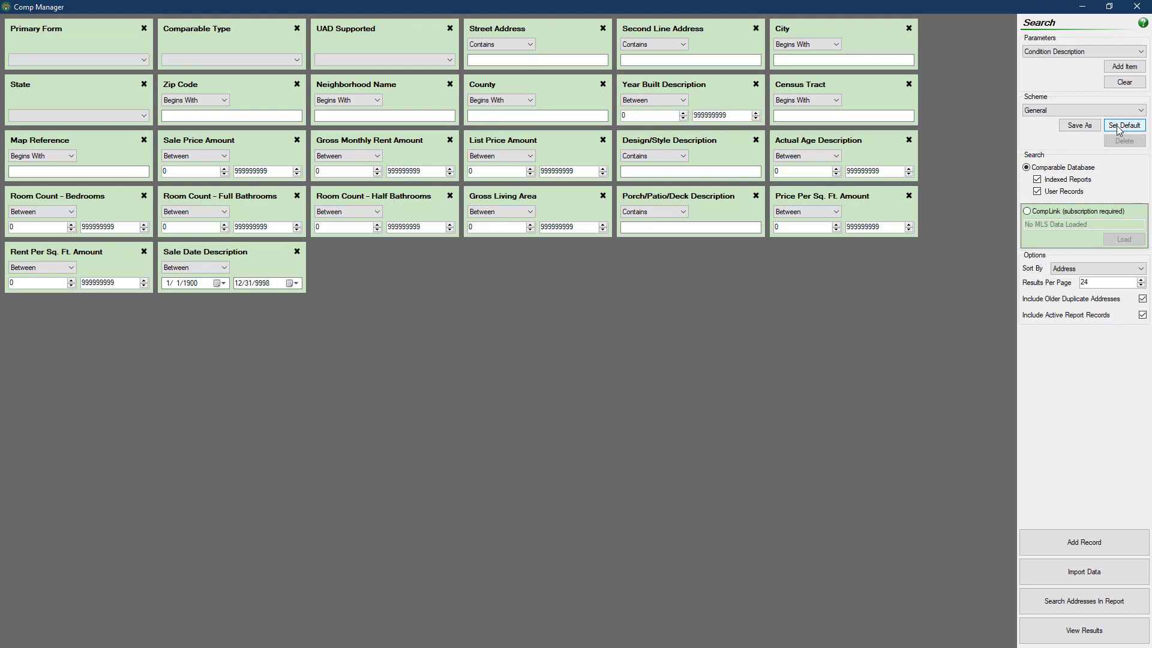
left_click(1123, 124)
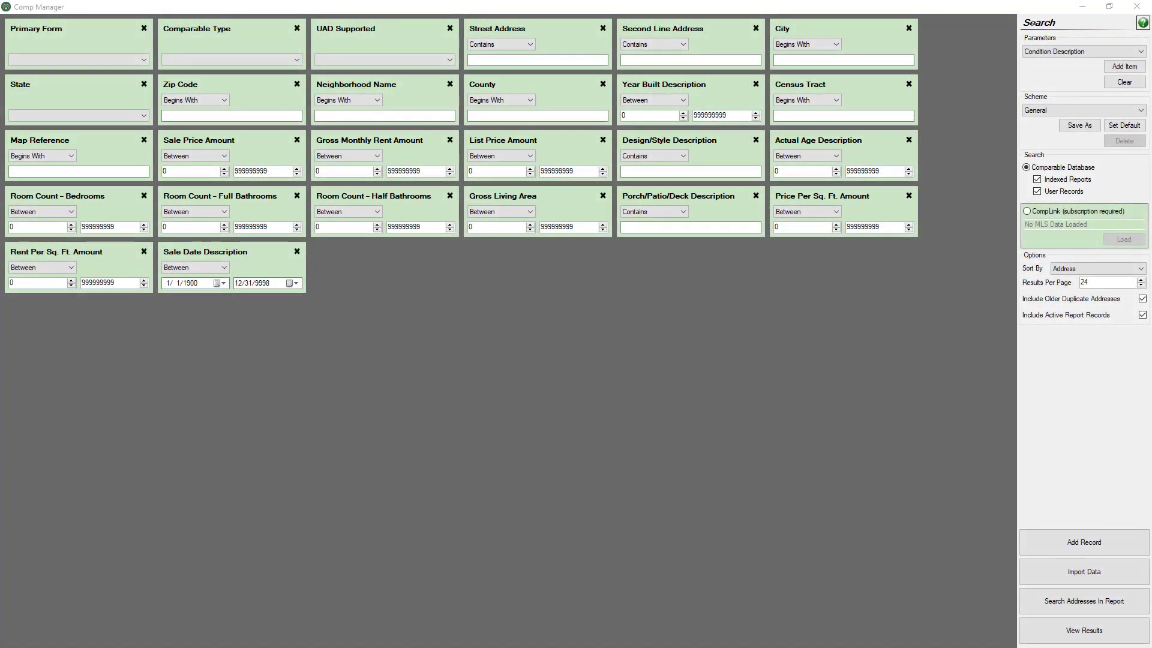
Step: Start a new comp record with address 123 Any St., Charlotte, and 8226
left_click(1082, 543)
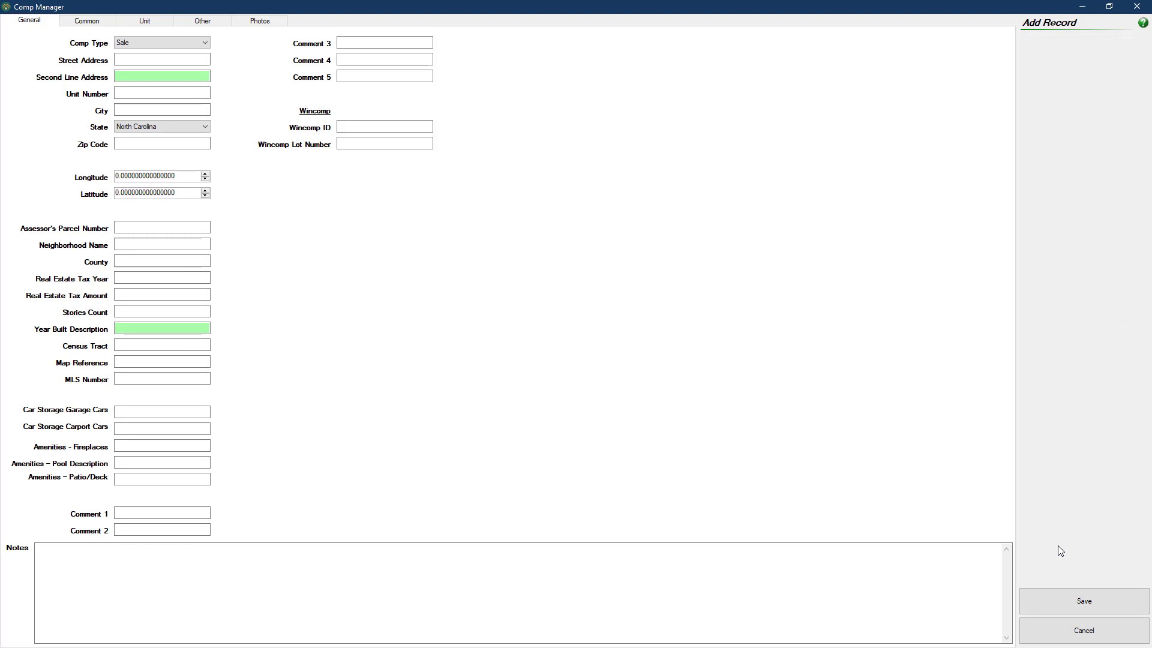
mouse_move(243, 85)
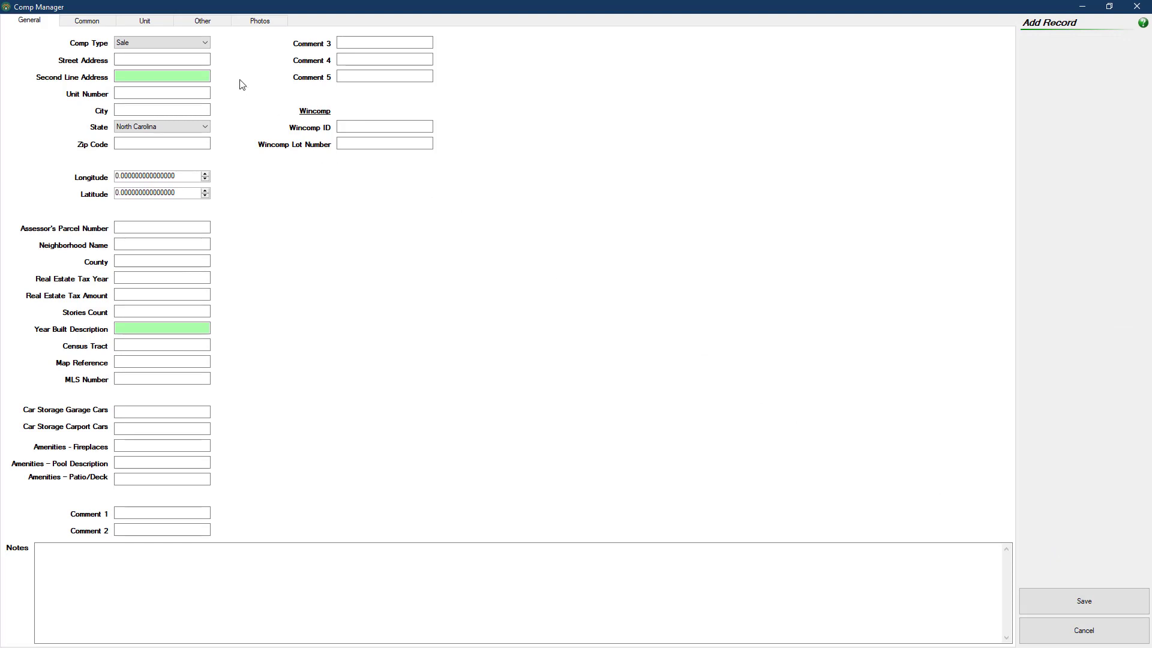
type("123")
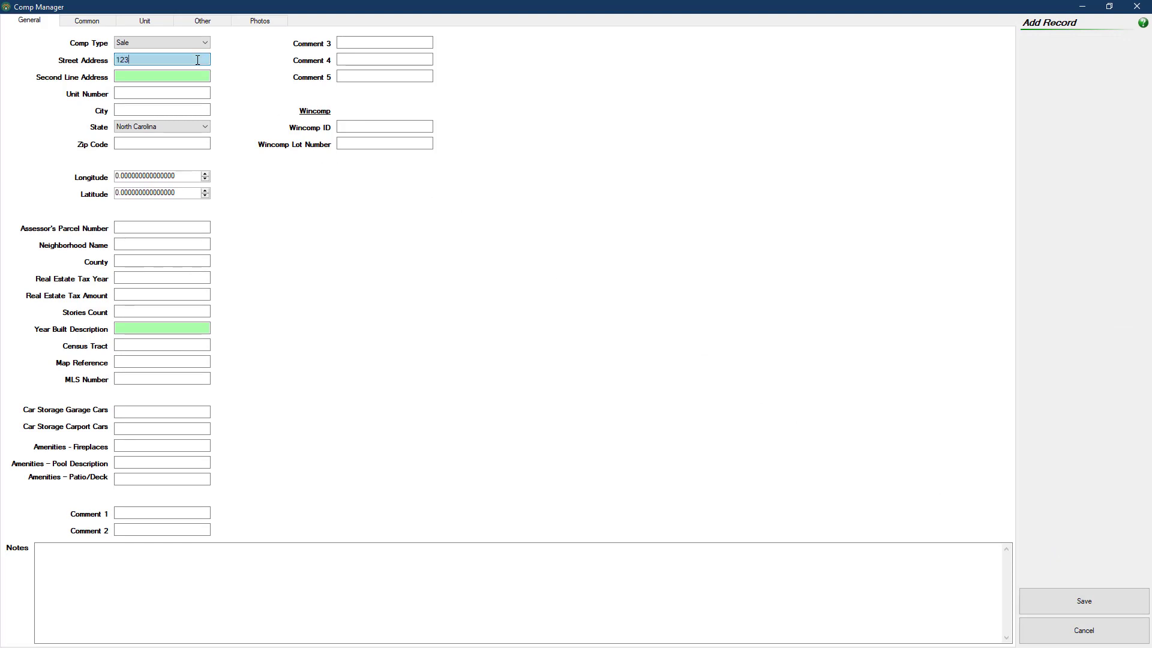
type("Any St.")
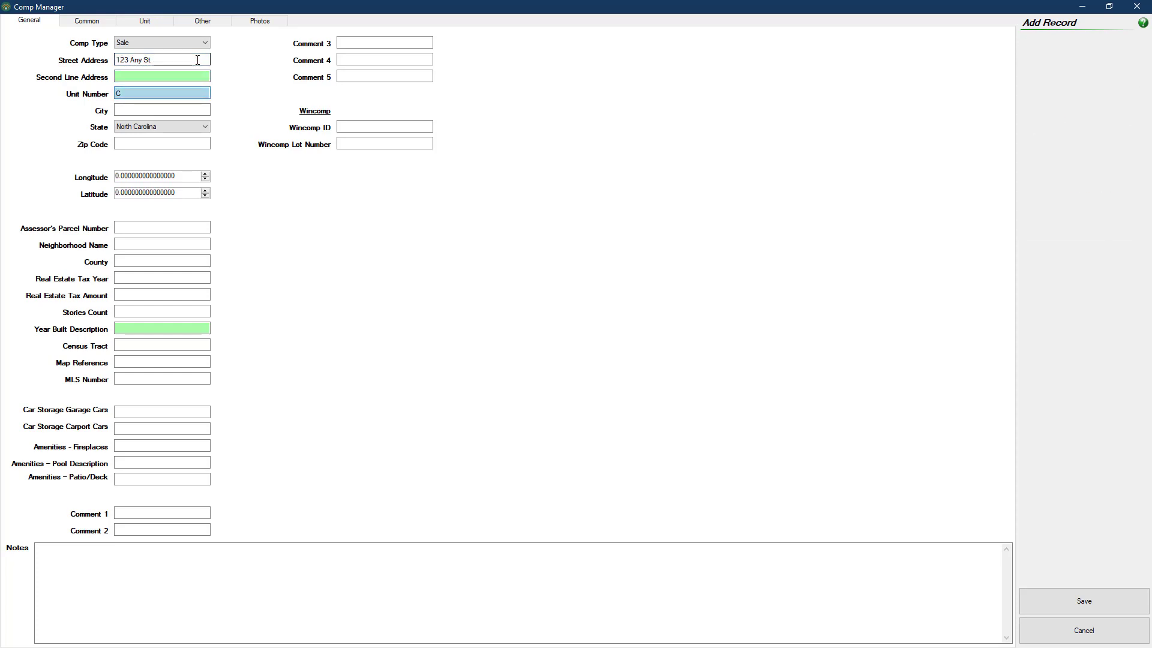
type("Charlotte")
left_click(162, 144)
type("2")
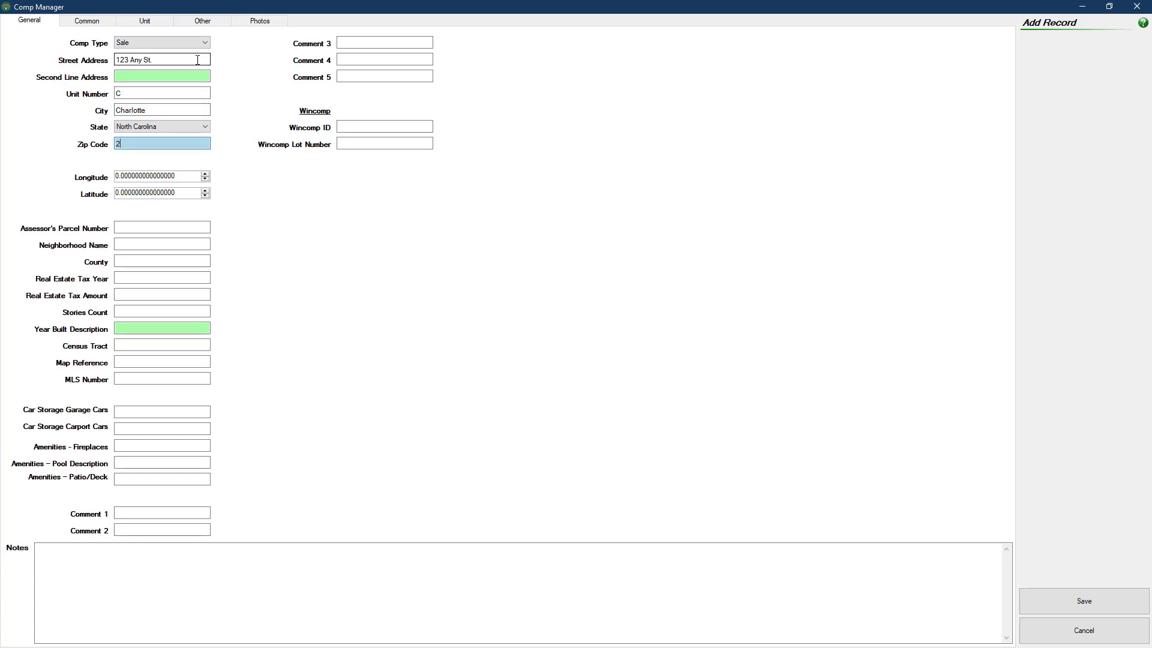
type("8226")
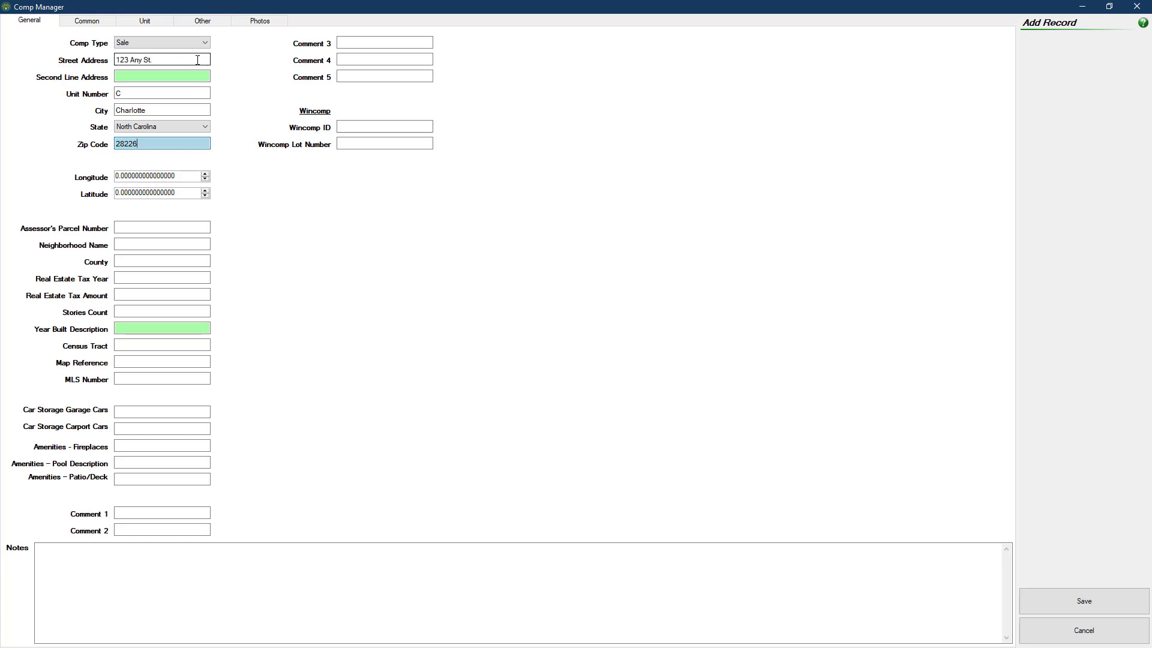
Step: Enter parcel number 12345, review the unit, other and sale sections, then show Photos
left_click(161, 227)
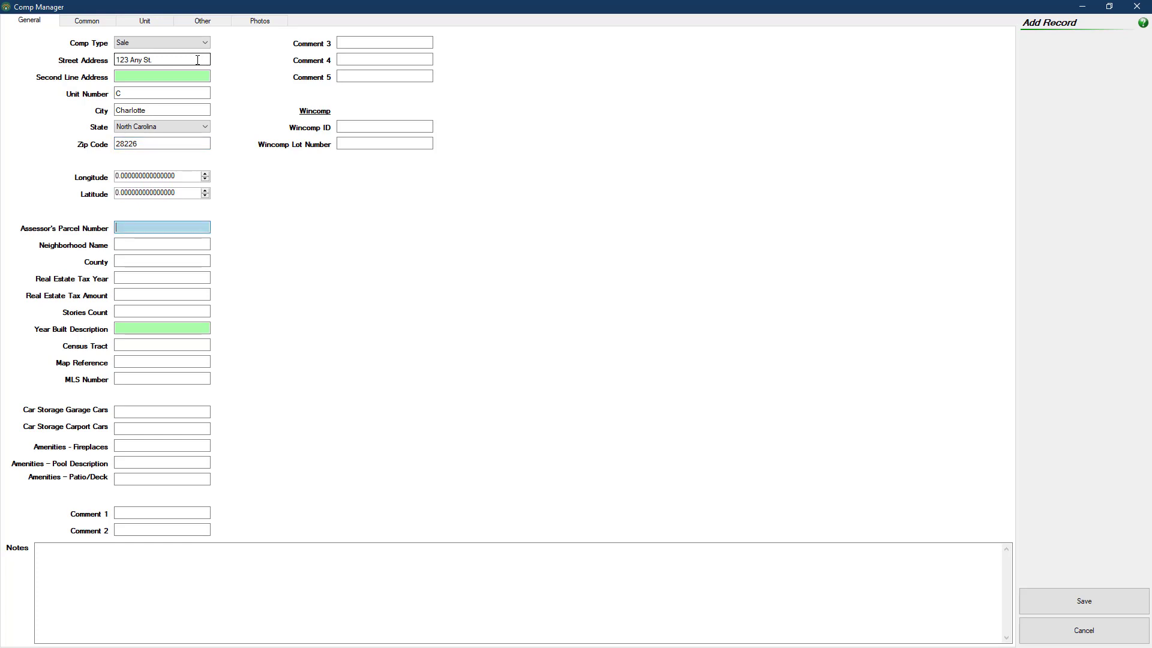
type("12345")
left_click(162, 245)
type("Neighborhood")
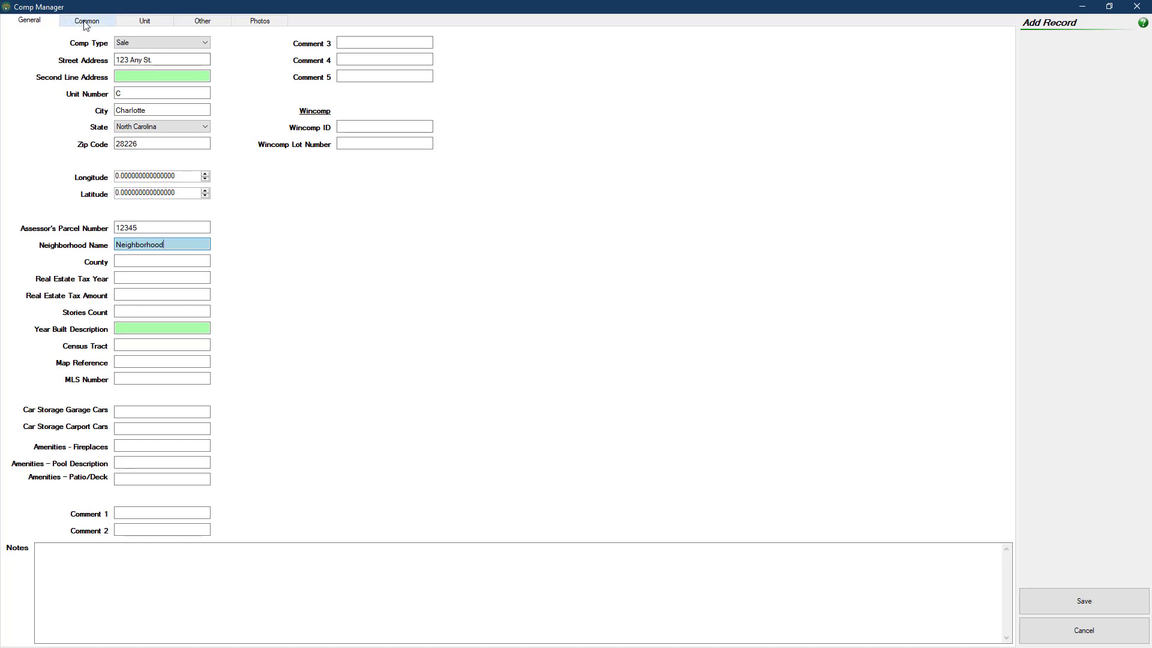
left_click(144, 21)
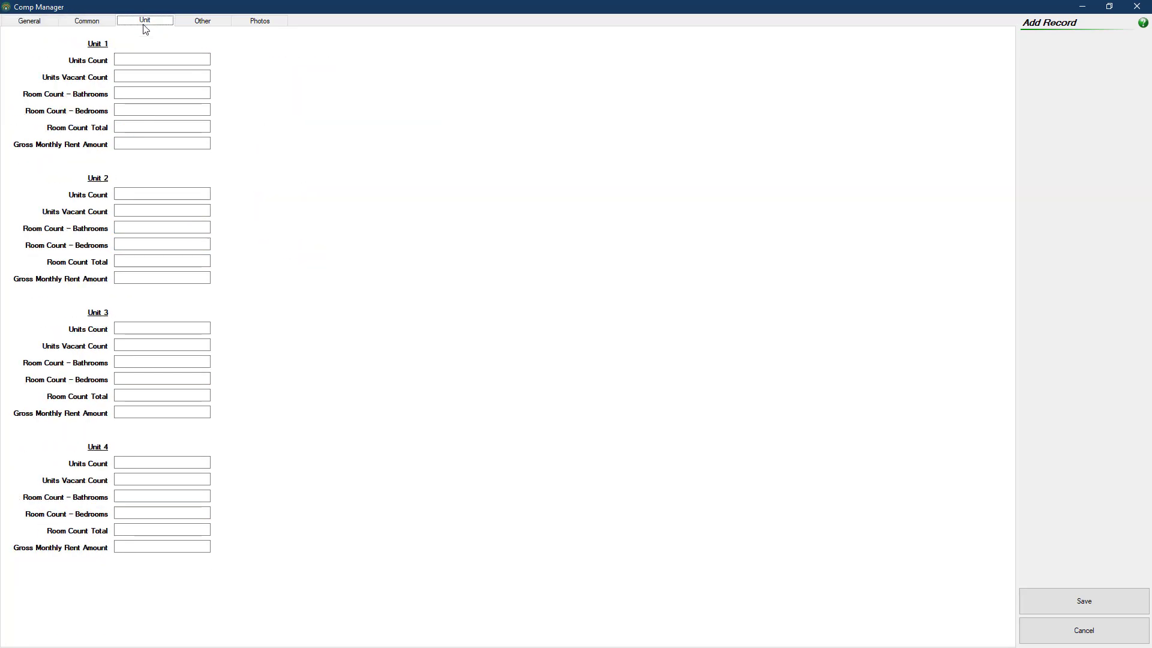
left_click(203, 20)
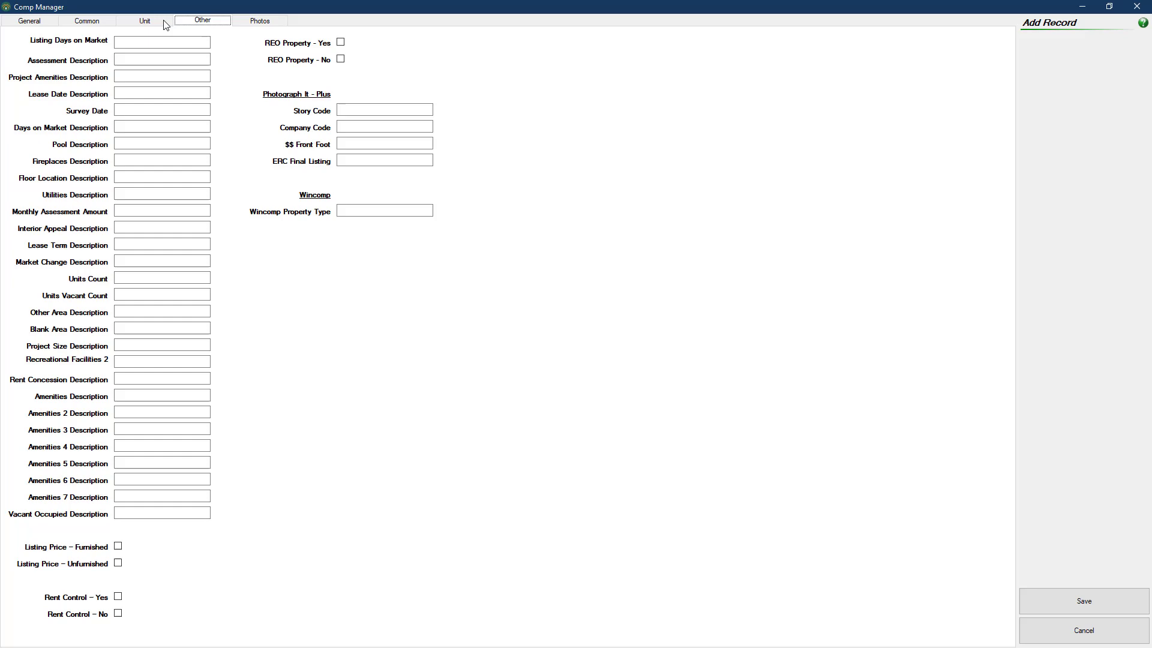
left_click(87, 20)
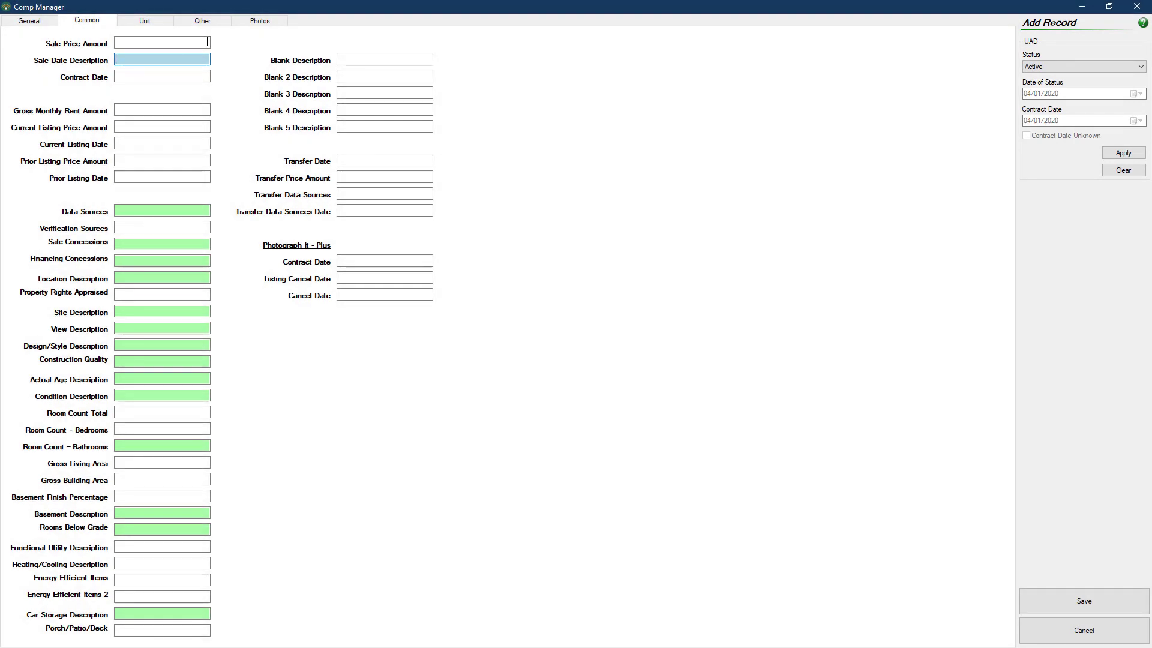
left_click(260, 21)
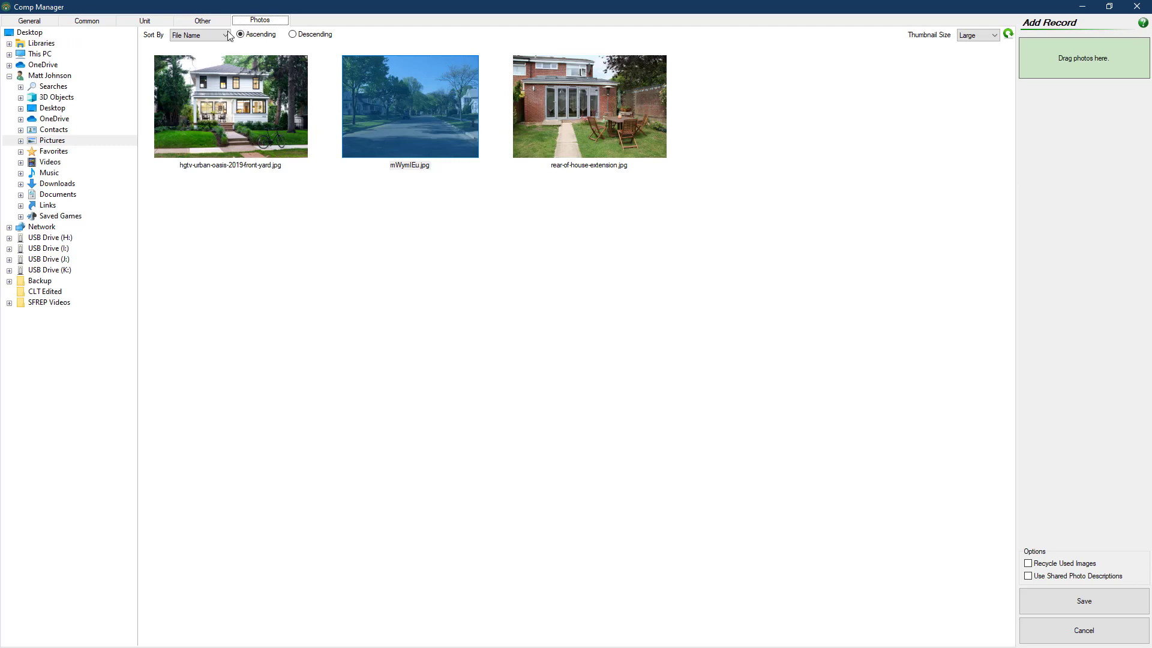
Step: Attach front-yard and street-view photos from Pictures, typing 'Custom View' as a description
left_click(52, 141)
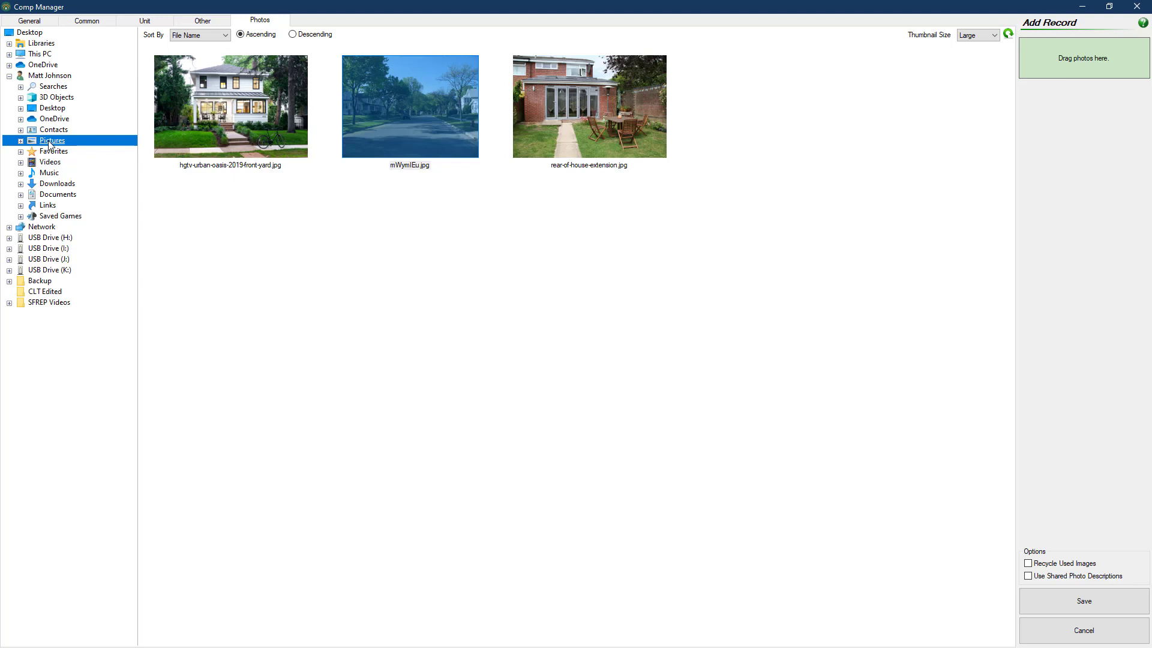
left_click(230, 106)
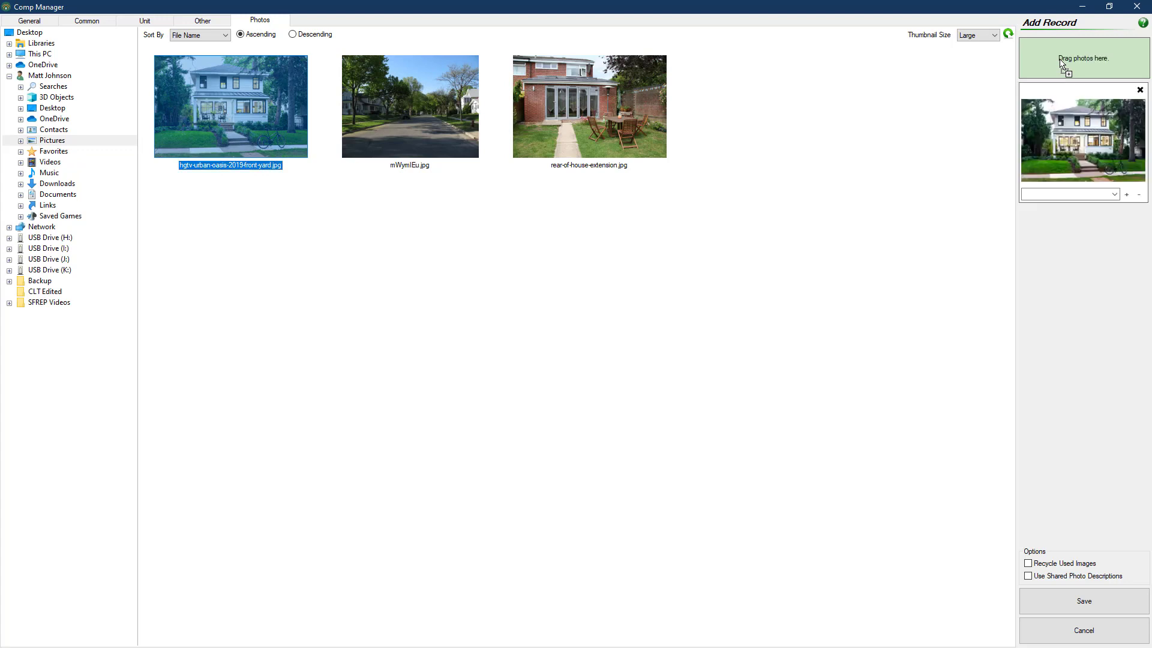
left_click(410, 105)
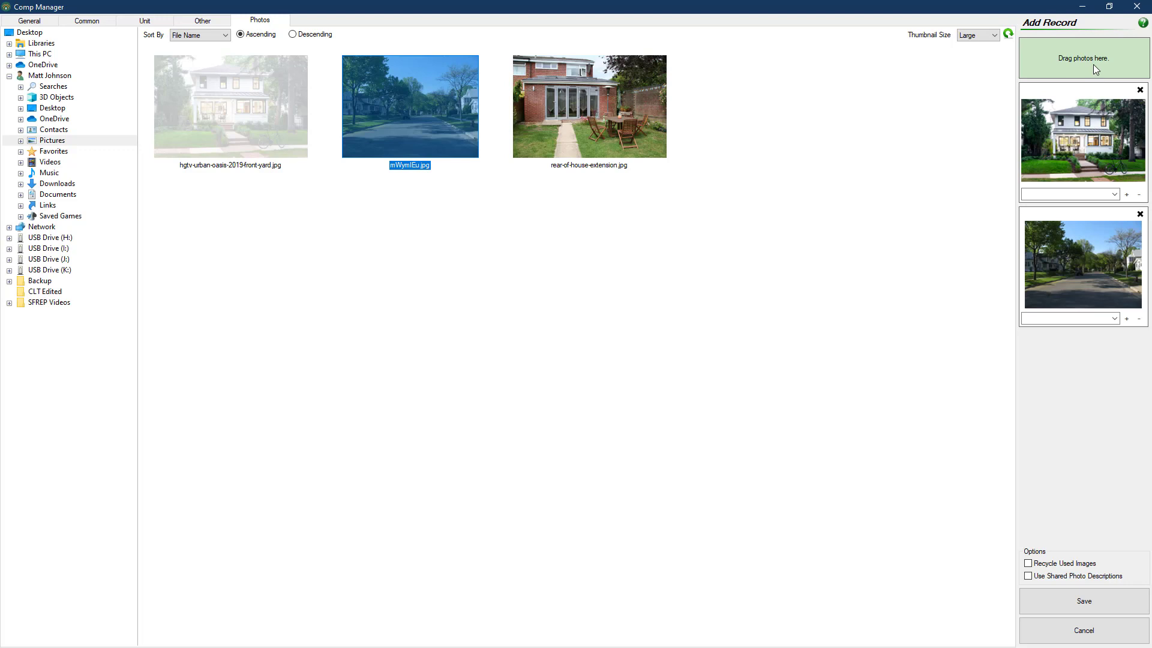
mouse_move(1049, 161)
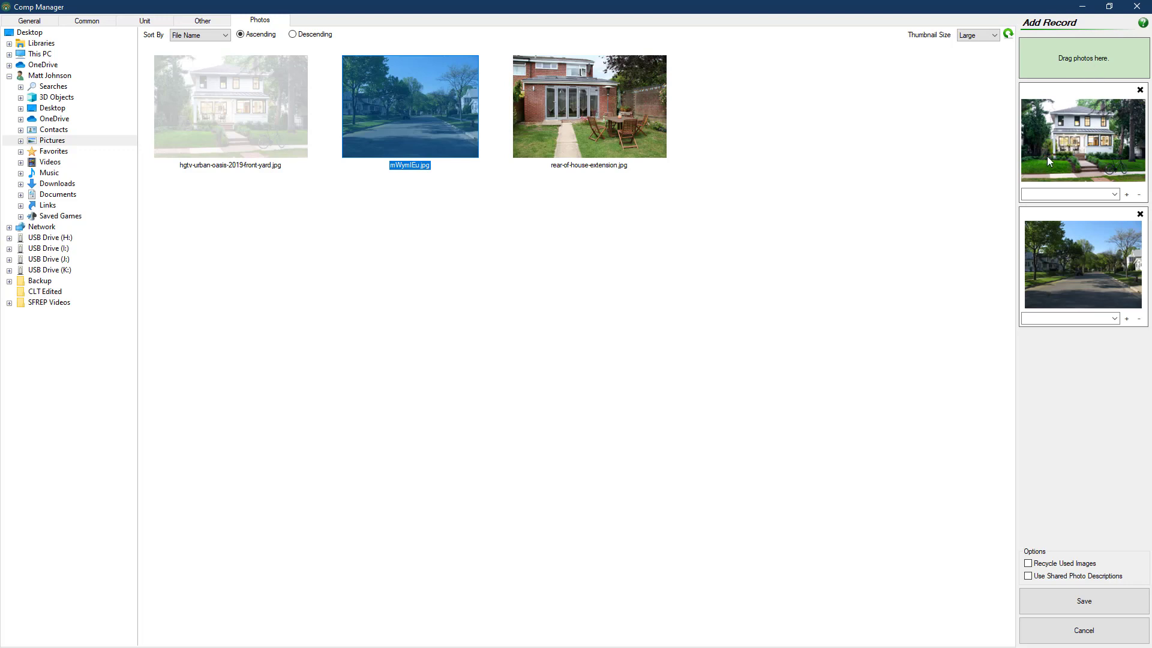
left_click(1113, 194)
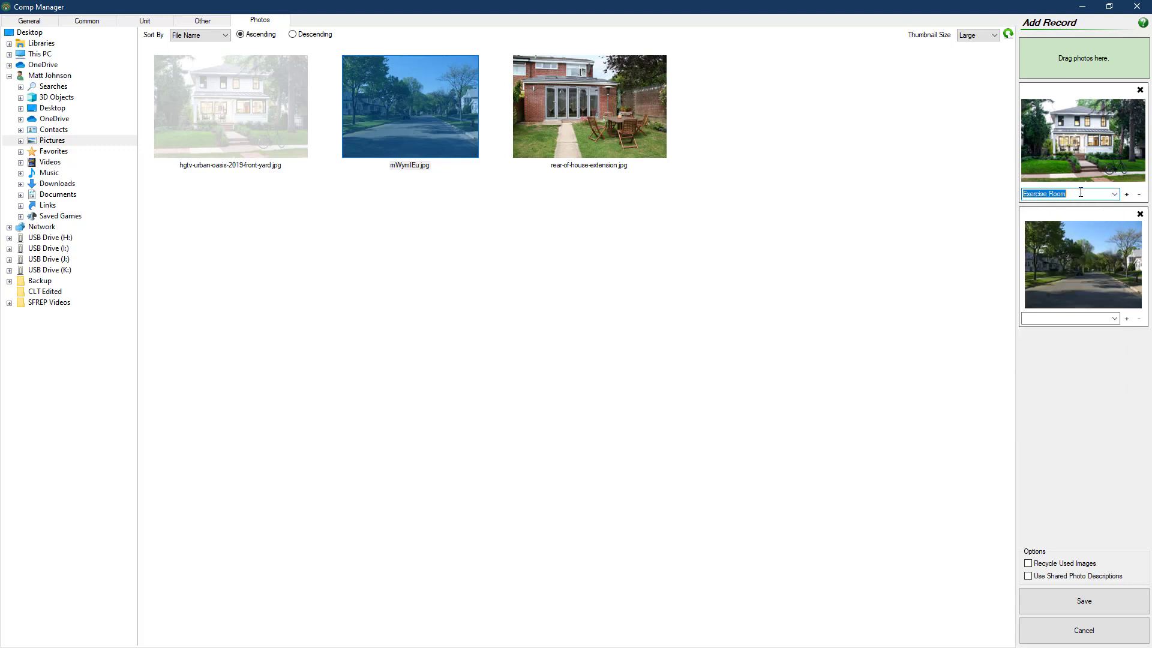
type("Custom View")
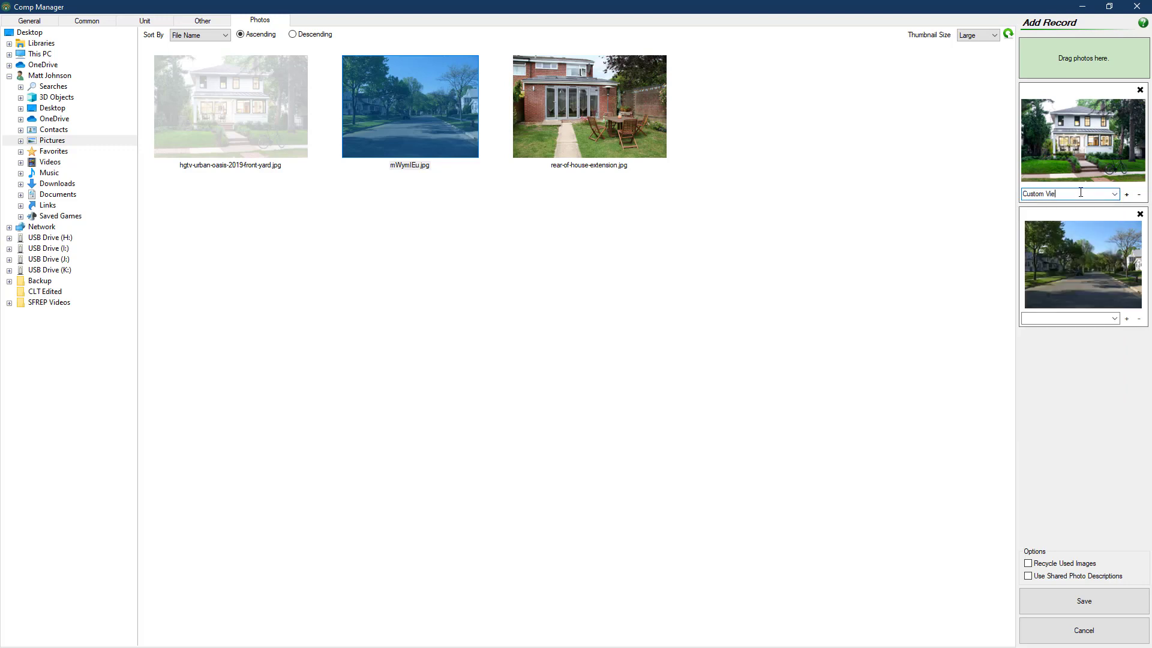
type("w")
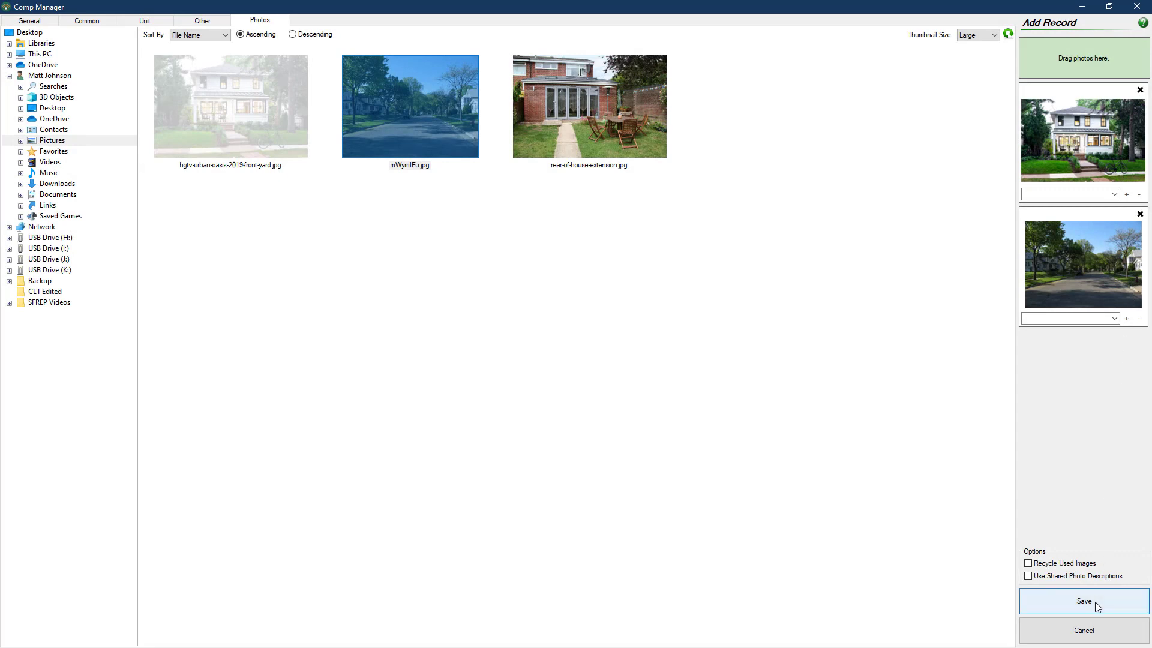
left_click(1083, 601)
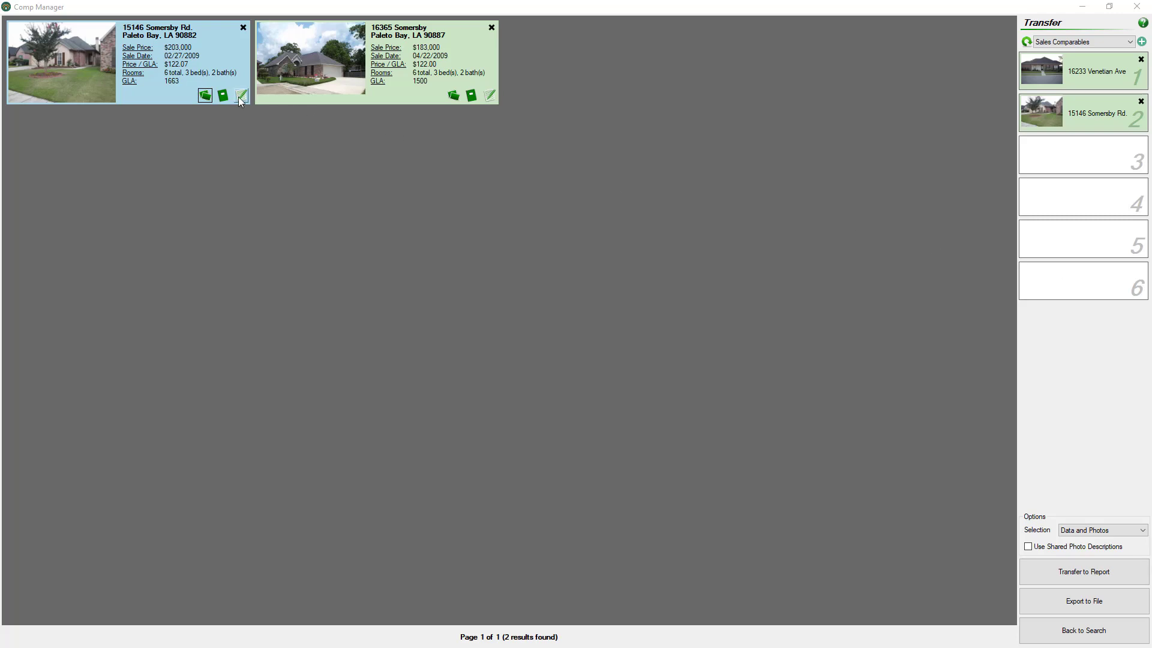
left_click(240, 96)
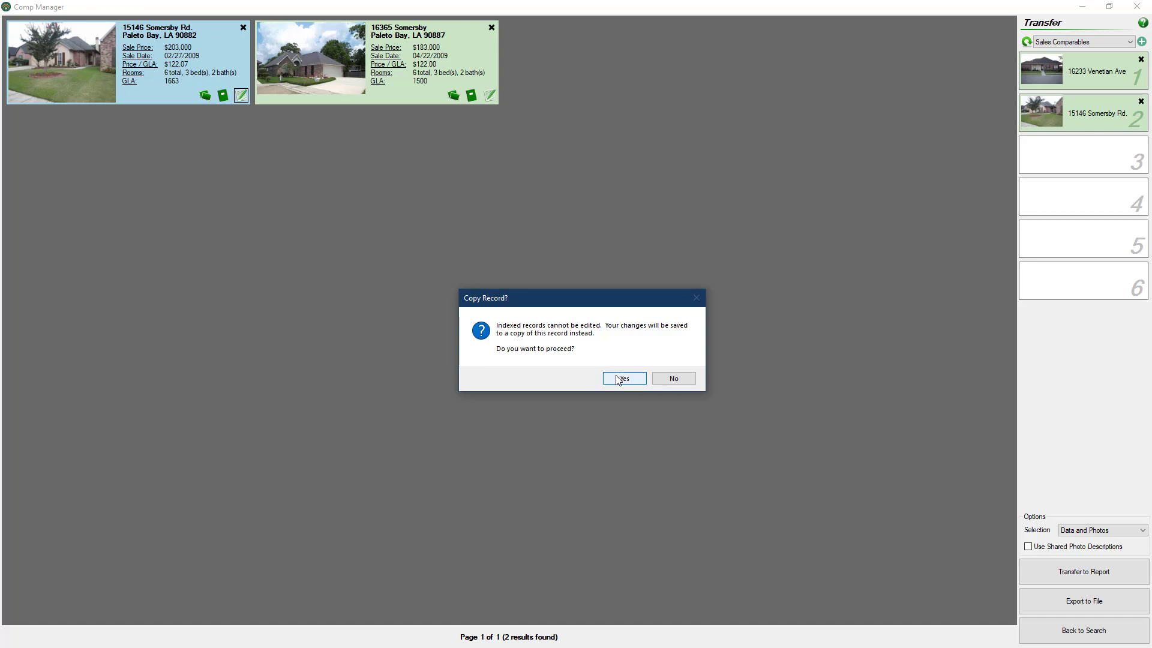
left_click(621, 379)
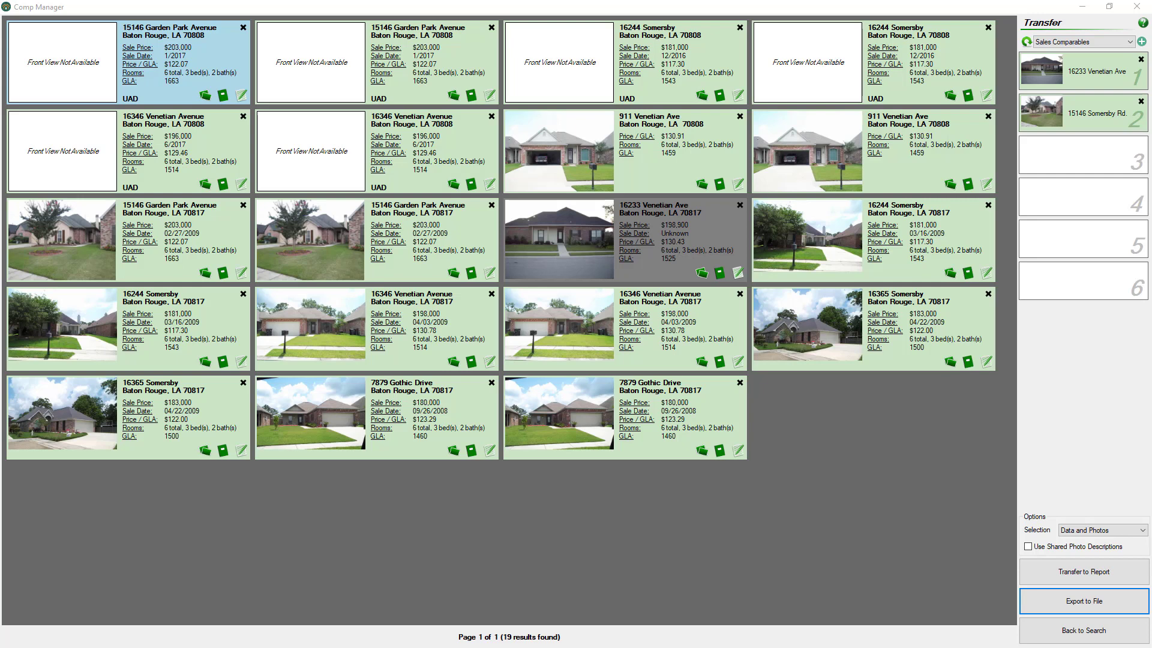
mouse_move(1058, 595)
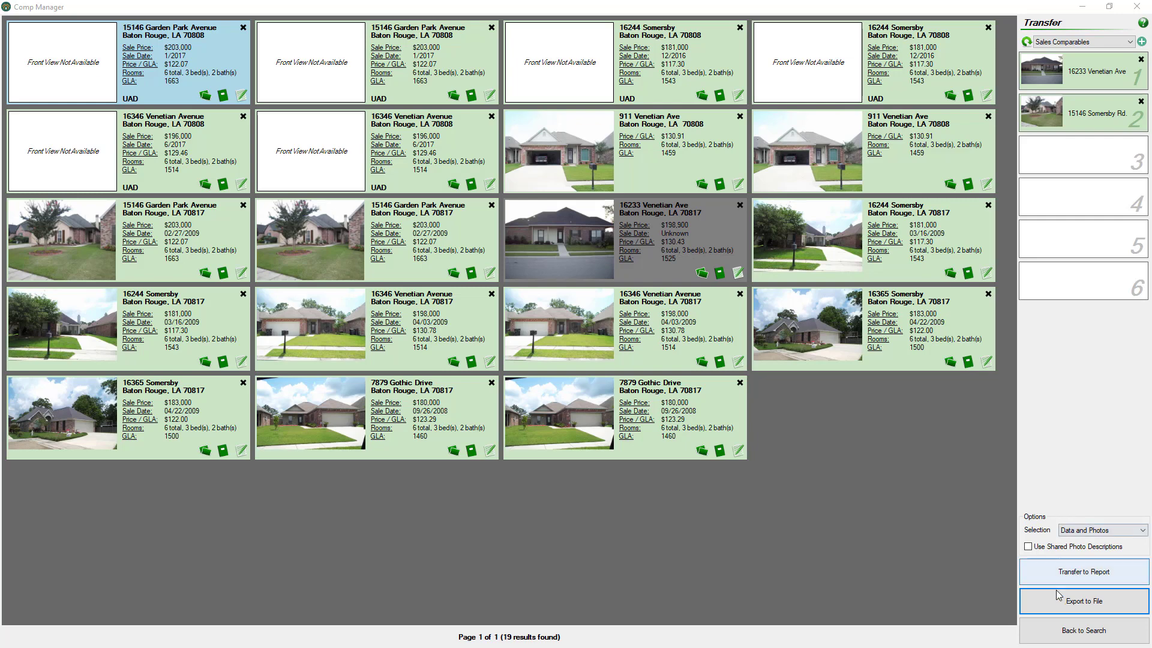
Step: Export the search results, bringing up the save dialog and its file type list
left_click(1083, 600)
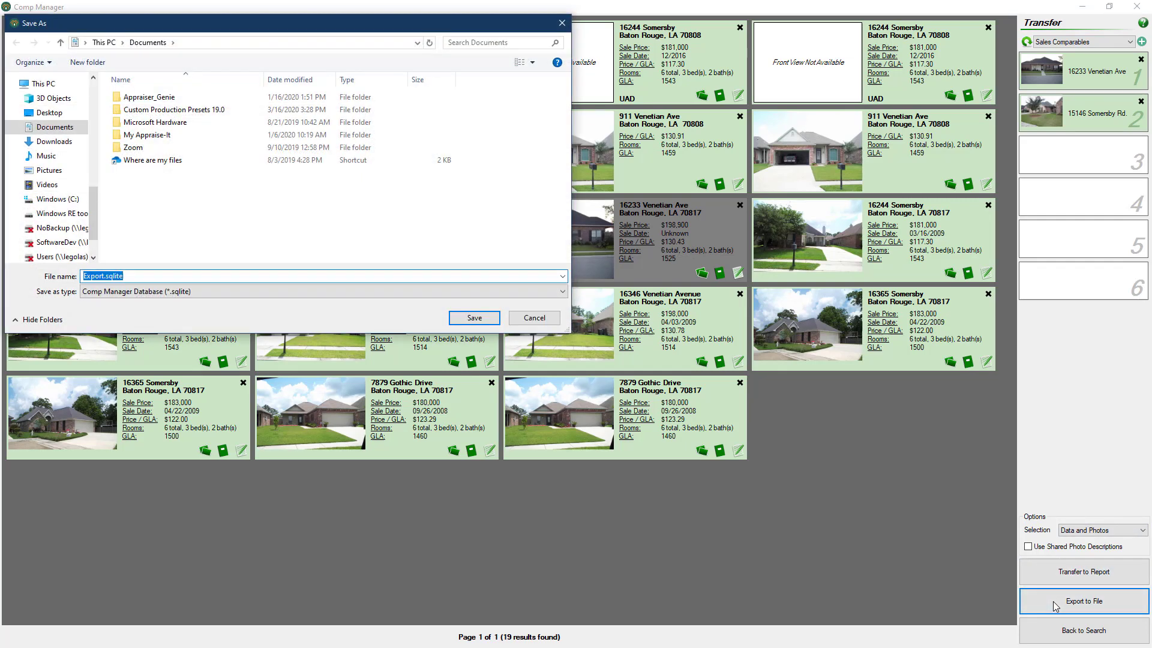
mouse_move(105, 122)
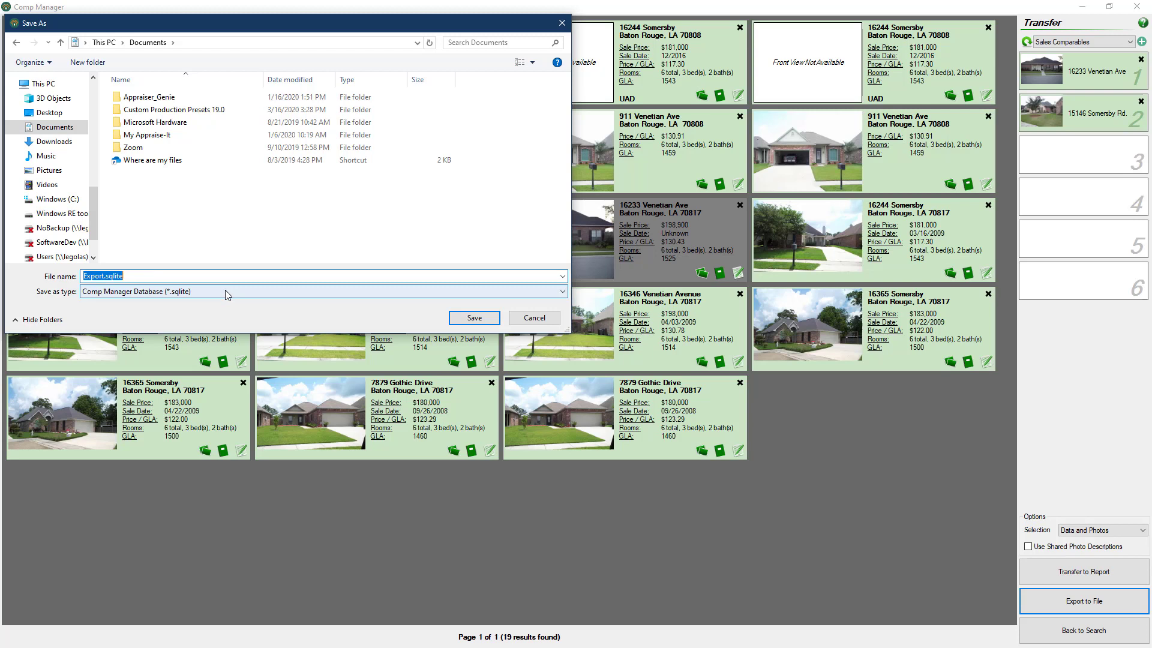
left_click(564, 291)
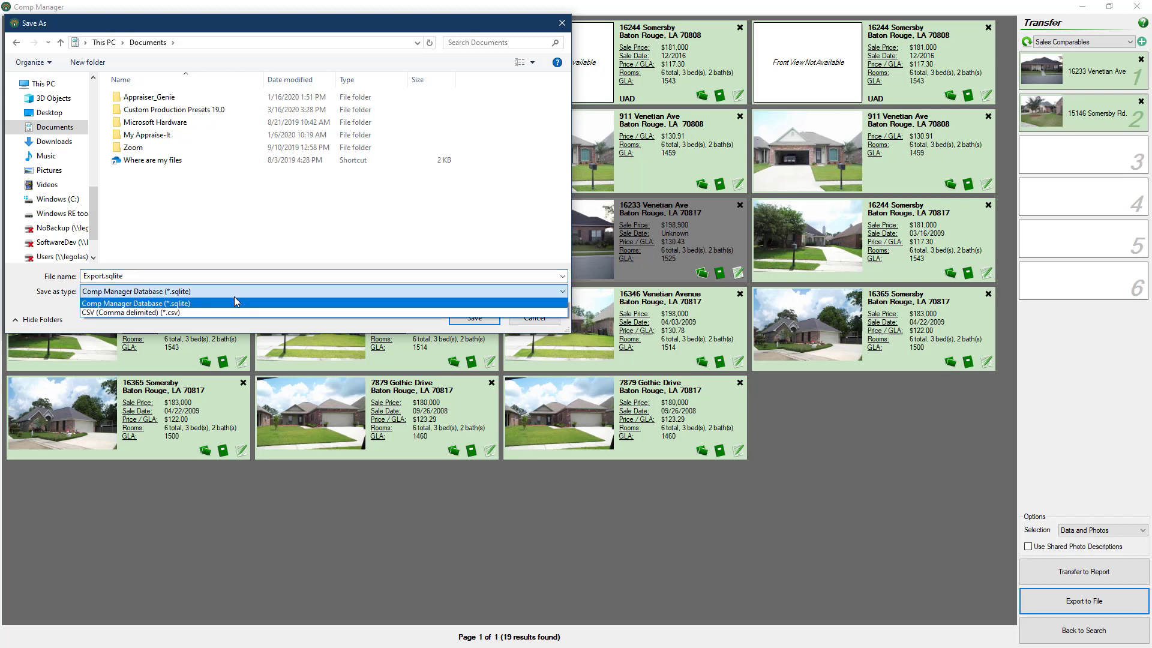
mouse_move(243, 306)
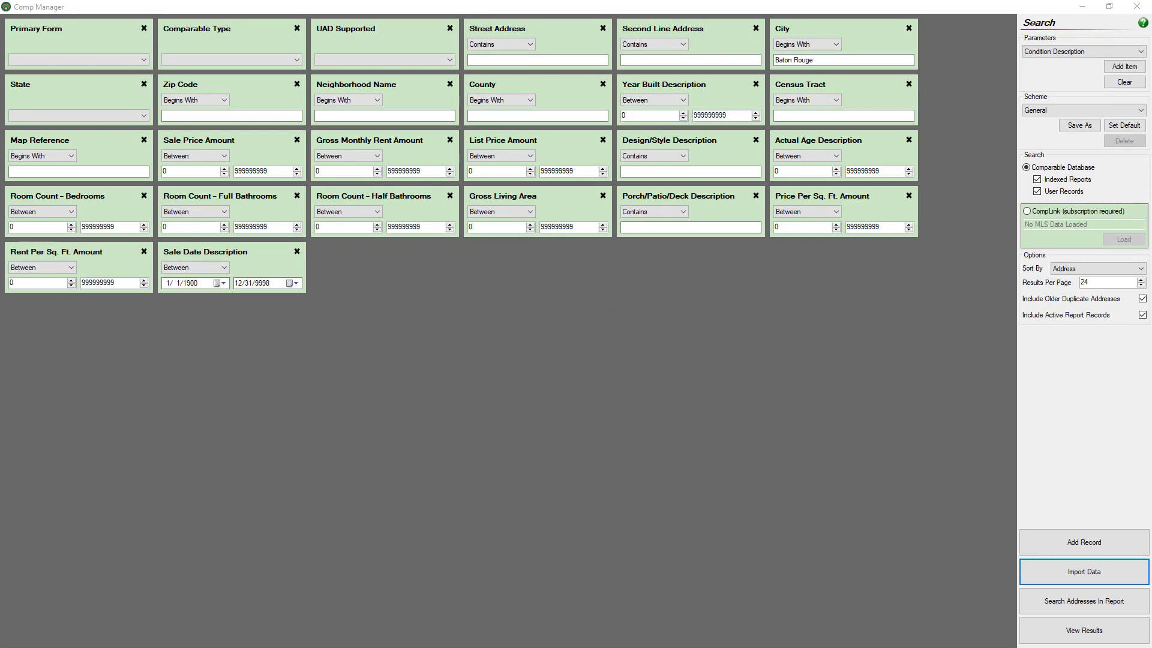
mouse_move(1132, 391)
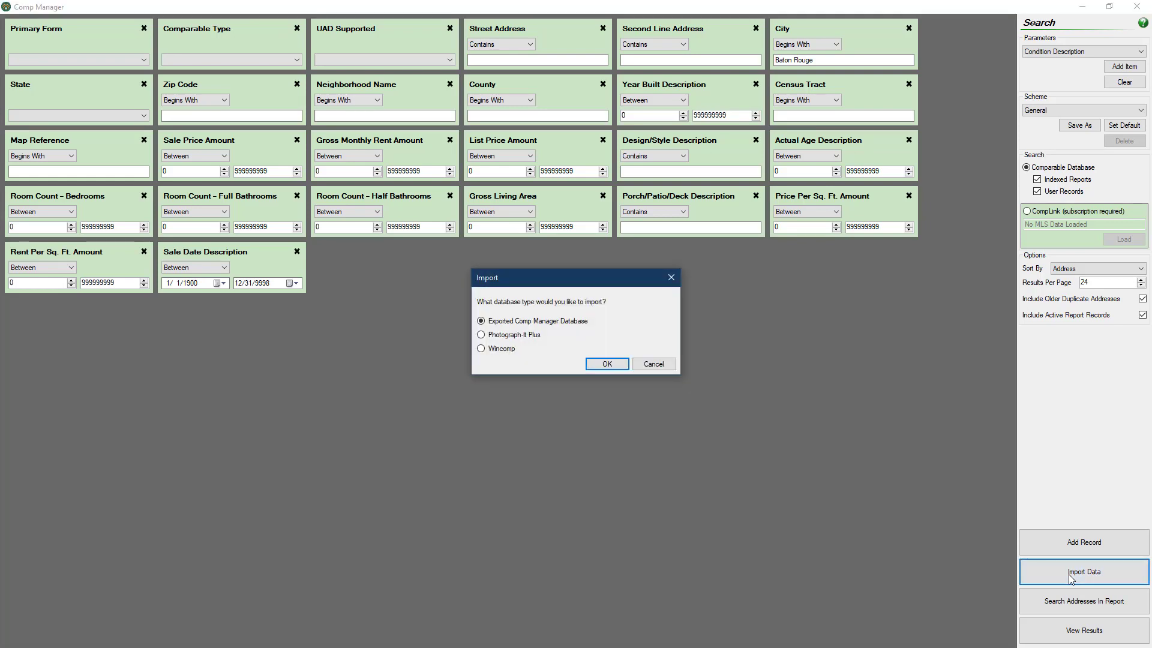
mouse_move(592, 343)
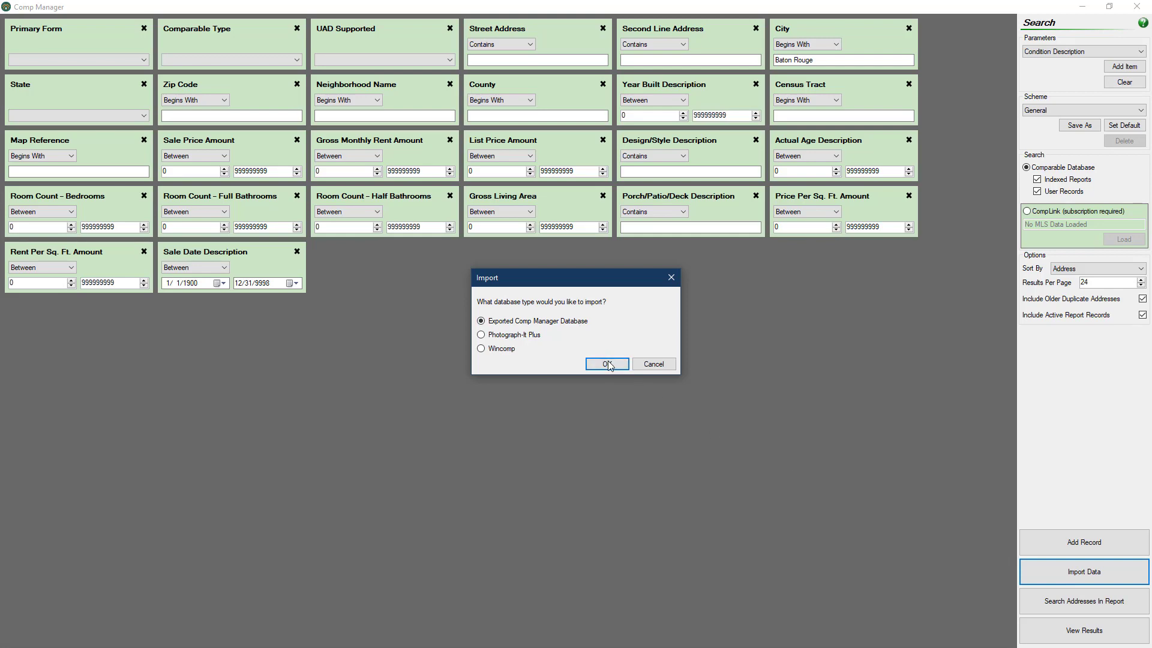
Step: Confirm the Comp Manager database prompt, then import Photograph-It Plus data to reach the file picker
left_click(605, 364)
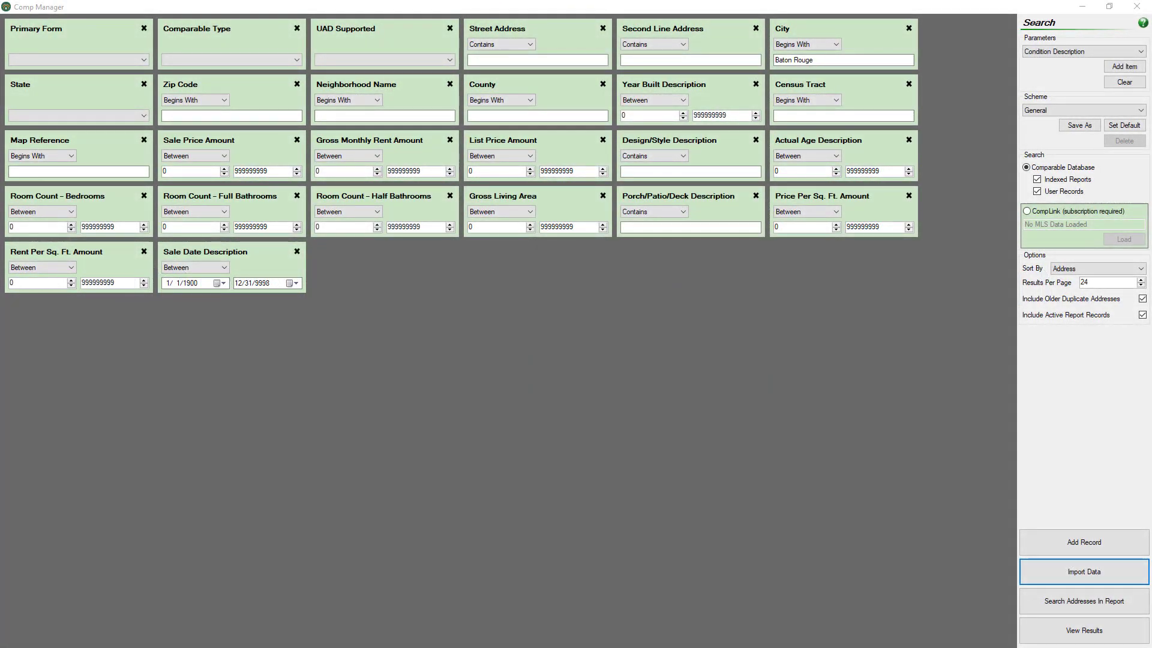
mouse_move(1093, 447)
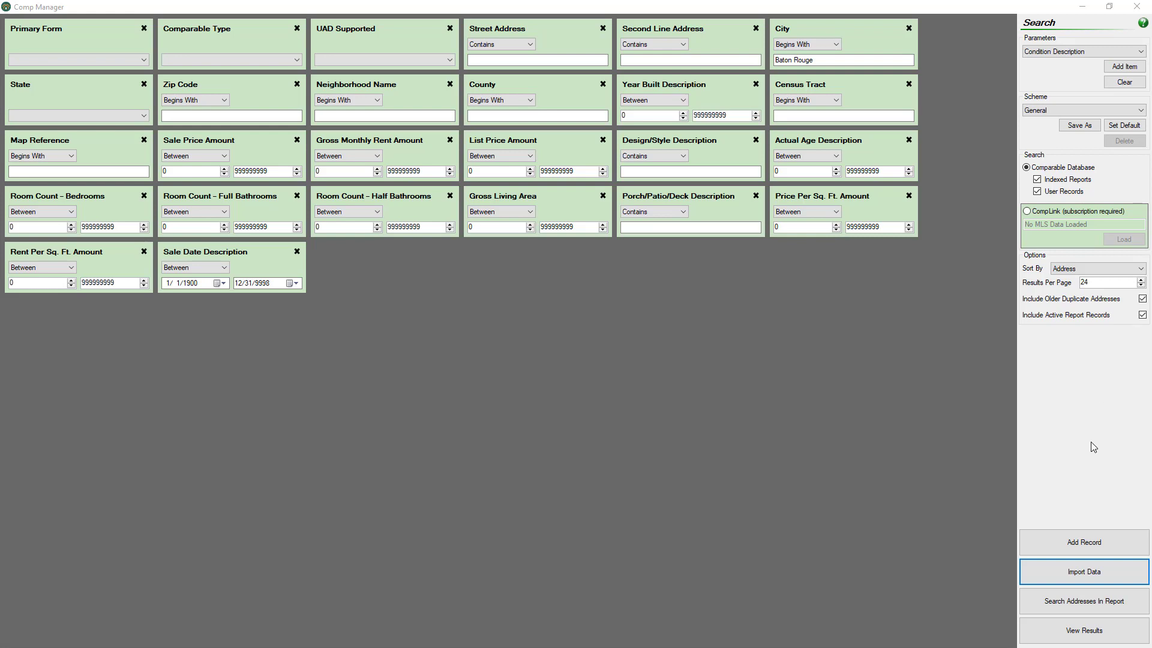
left_click(1083, 570)
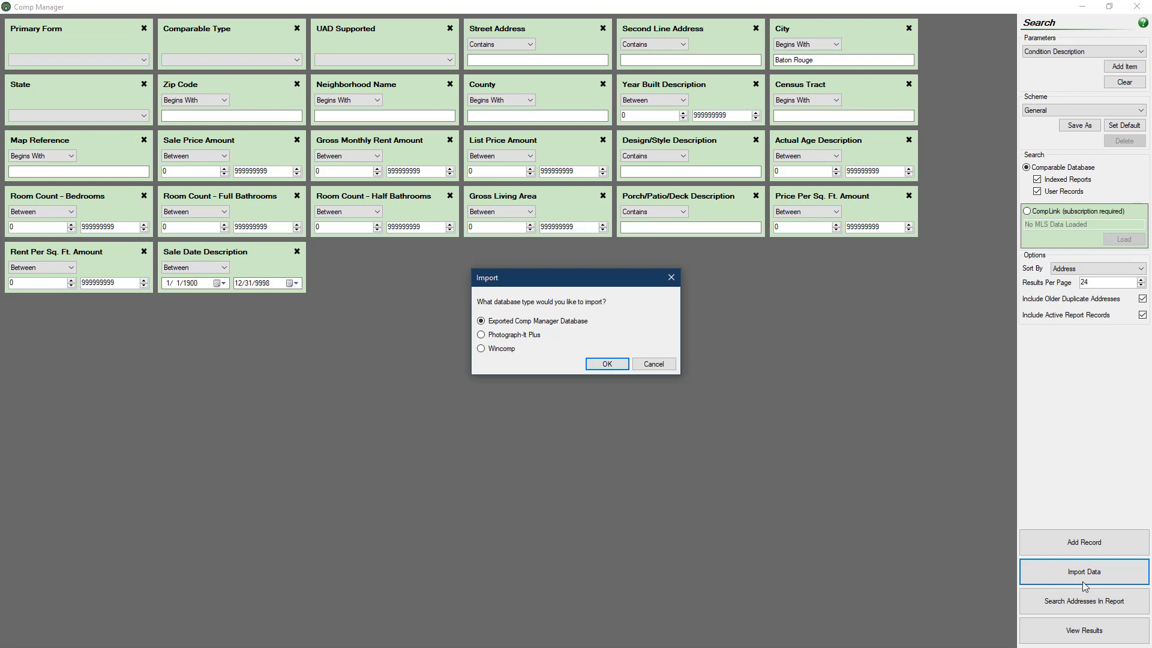
mouse_move(507, 338)
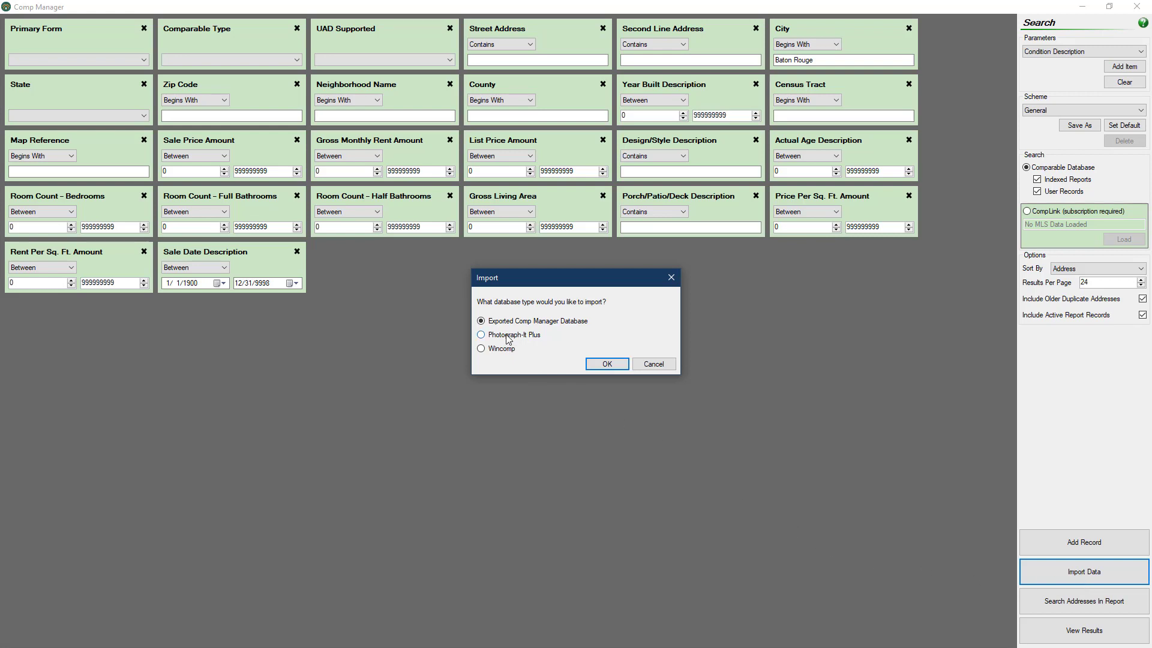
left_click(481, 334)
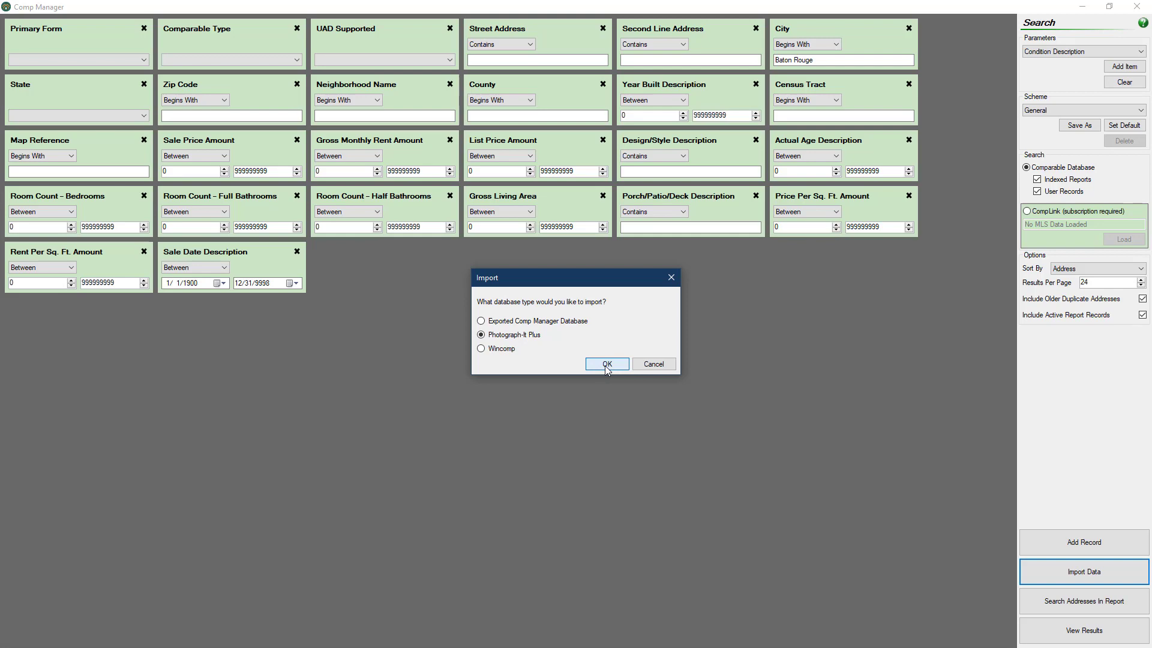
left_click(606, 363)
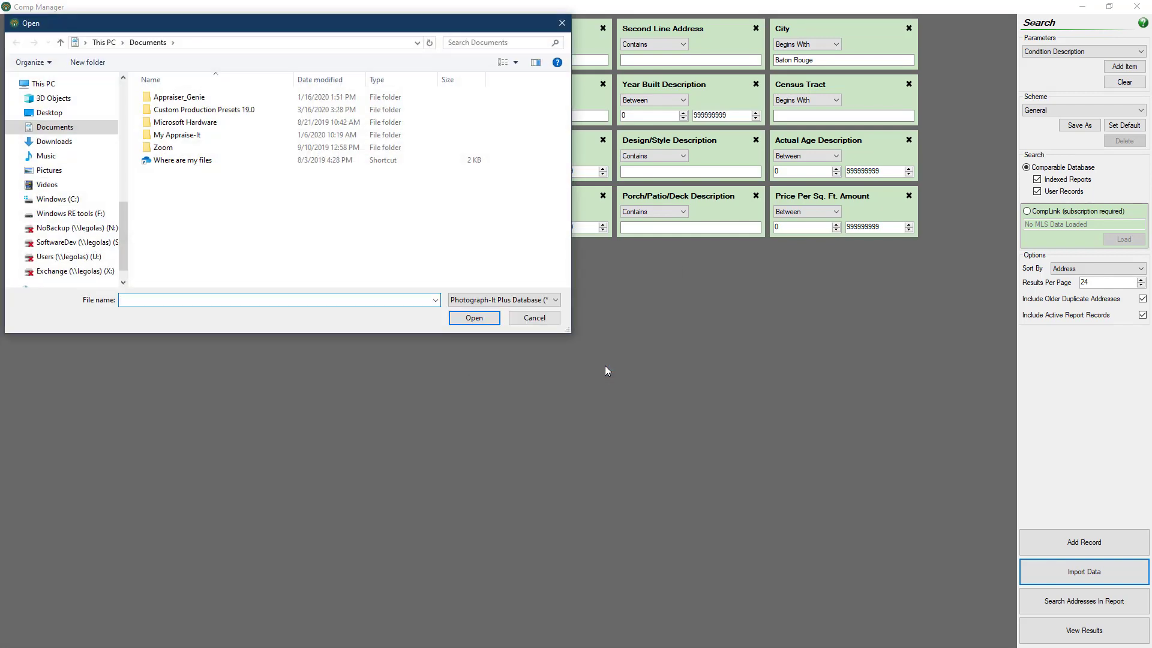